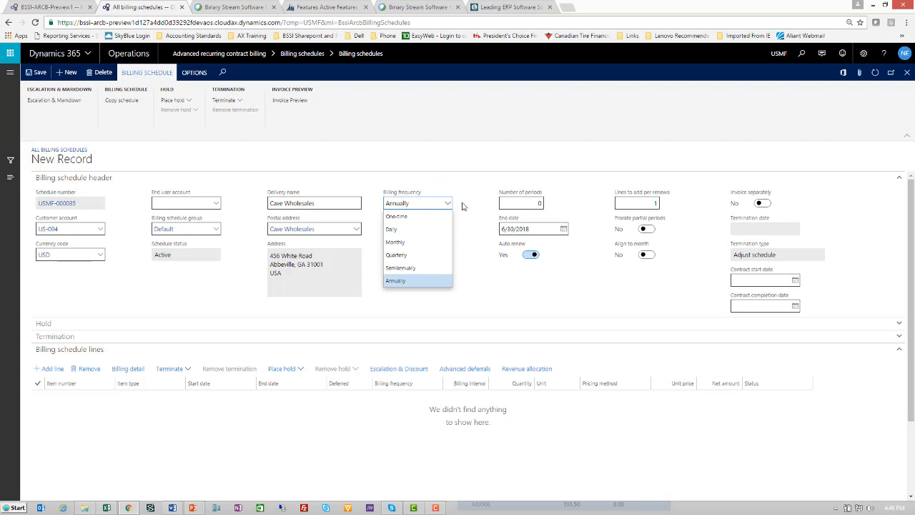
Step: Set the billing schedule's frequency to Annually and save it
{"action": "left_click", "coordinate": [395, 280]}
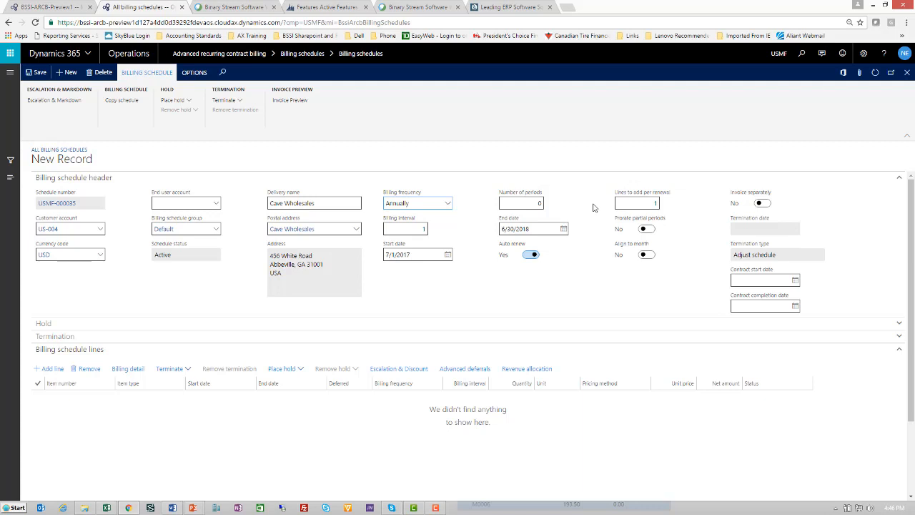
{"action": "mouse_move", "coordinate": [632, 198]}
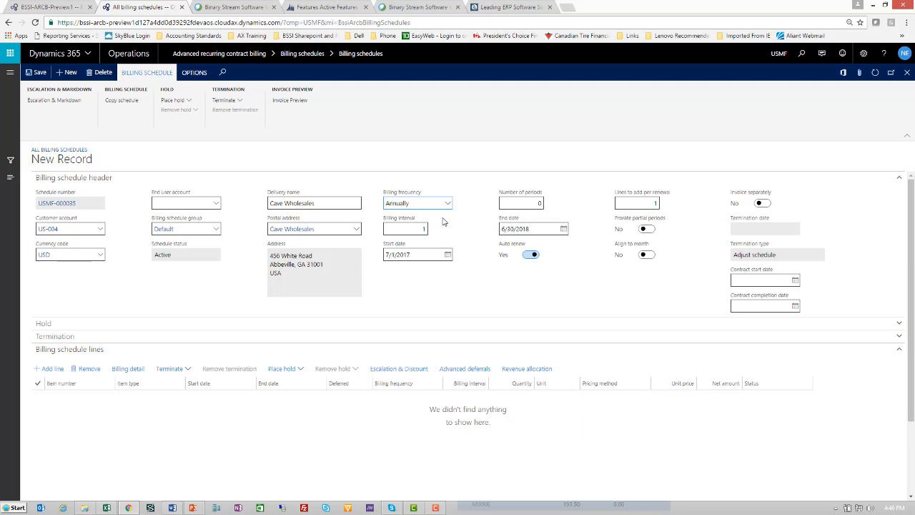
{"action": "mouse_move", "coordinate": [598, 220]}
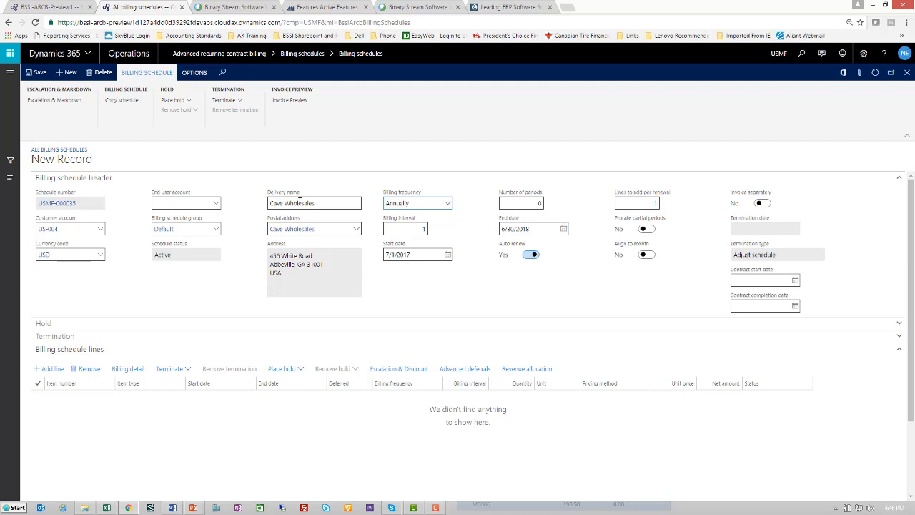
{"action": "left_click", "coordinate": [40, 72]}
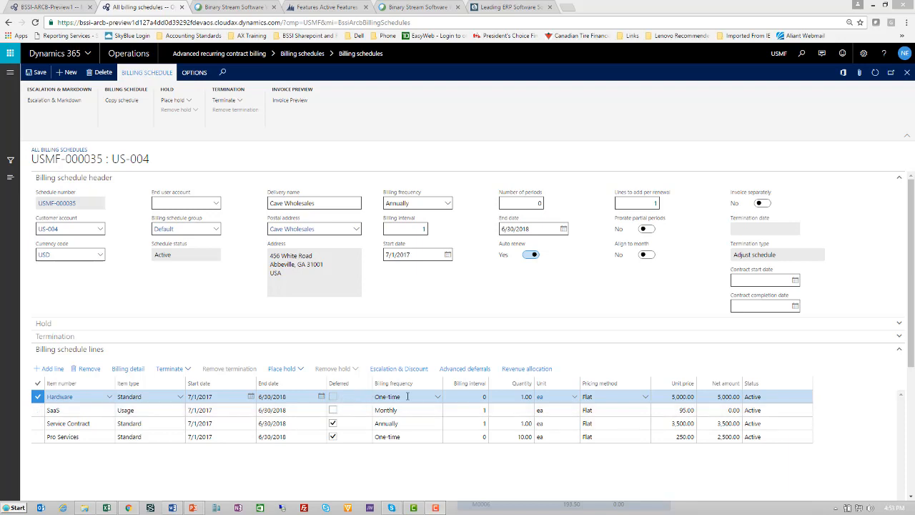
{"action": "mouse_move", "coordinate": [340, 399]}
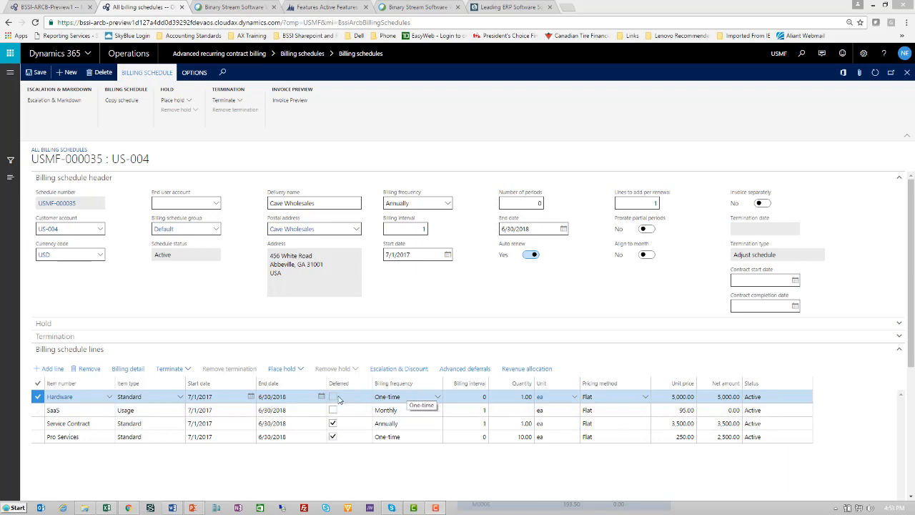
Step: Review the SaaS monthly line and the Service Contract annual line
{"action": "left_click", "coordinate": [72, 409]}
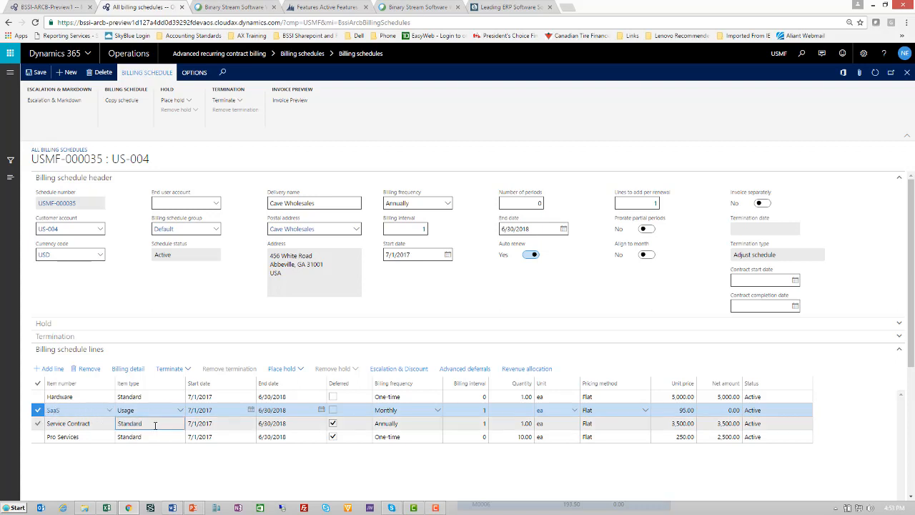
{"action": "left_click", "coordinate": [68, 423]}
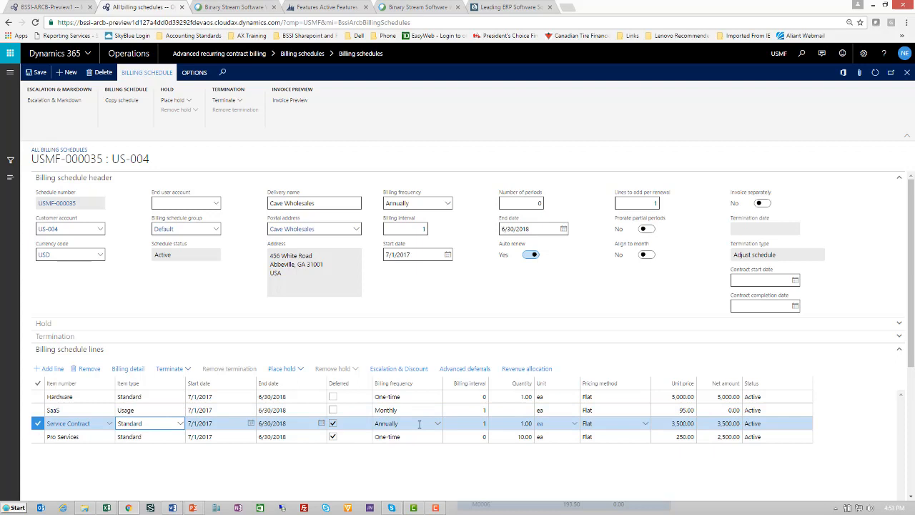
{"action": "mouse_move", "coordinate": [407, 424]}
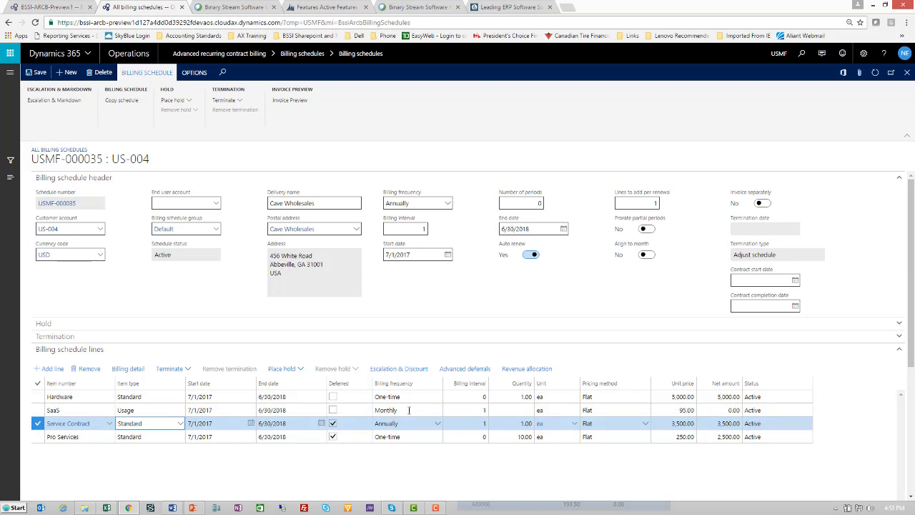
{"action": "mouse_move", "coordinate": [464, 369]}
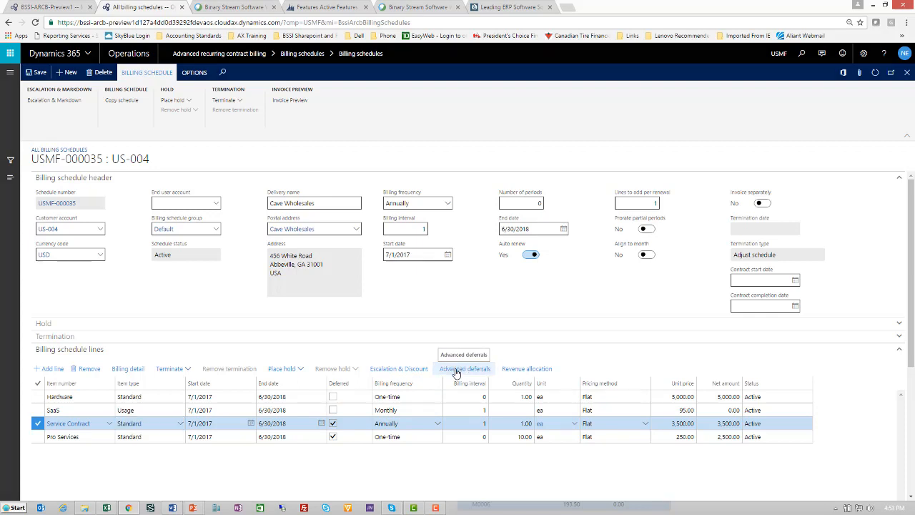
{"action": "left_click", "coordinate": [465, 368]}
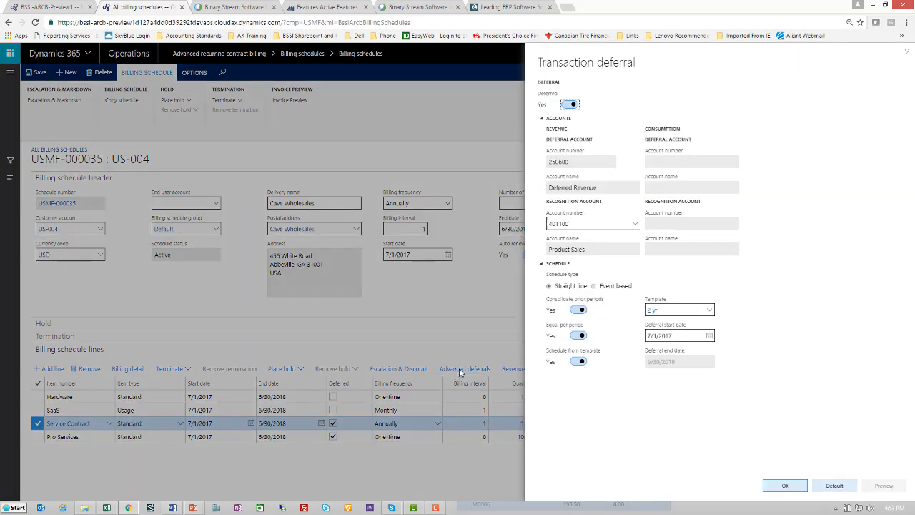
{"action": "mouse_move", "coordinate": [564, 408]}
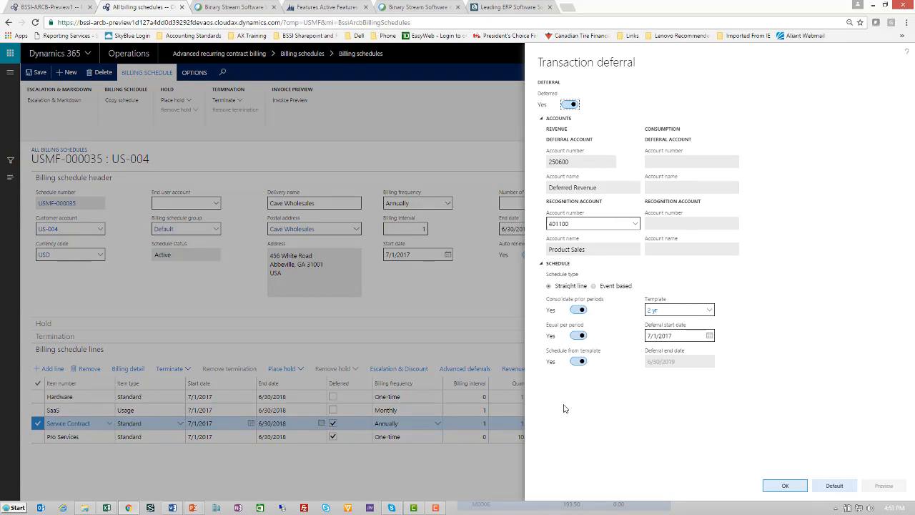
{"action": "mouse_move", "coordinate": [547, 109]}
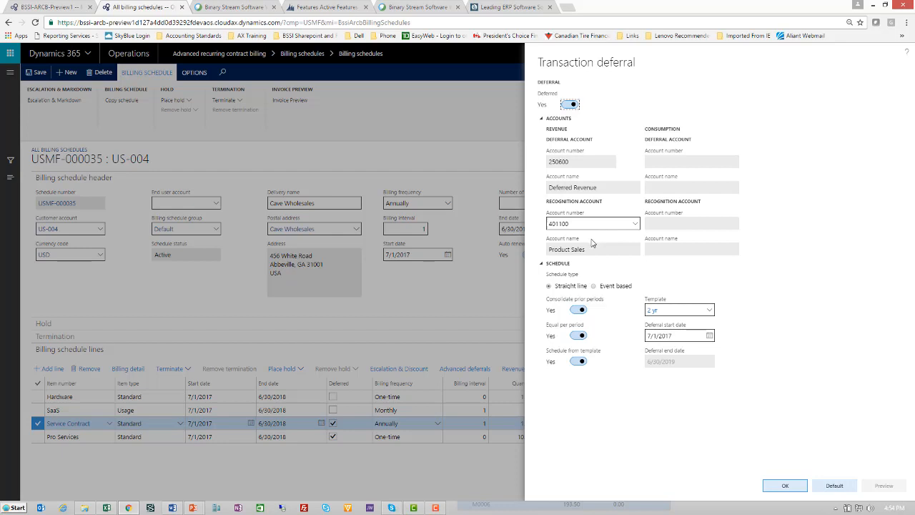
{"action": "mouse_move", "coordinate": [623, 304]}
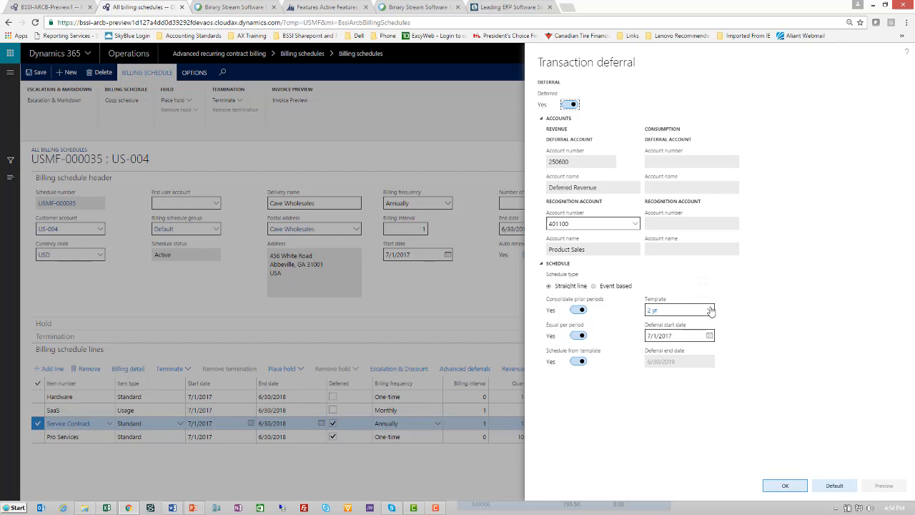
{"action": "left_click", "coordinate": [710, 309]}
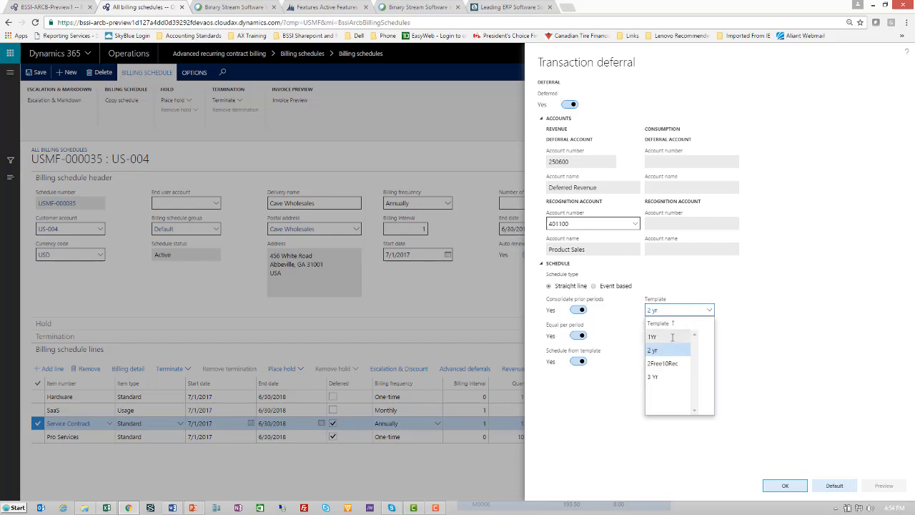
{"action": "left_click", "coordinate": [653, 337]}
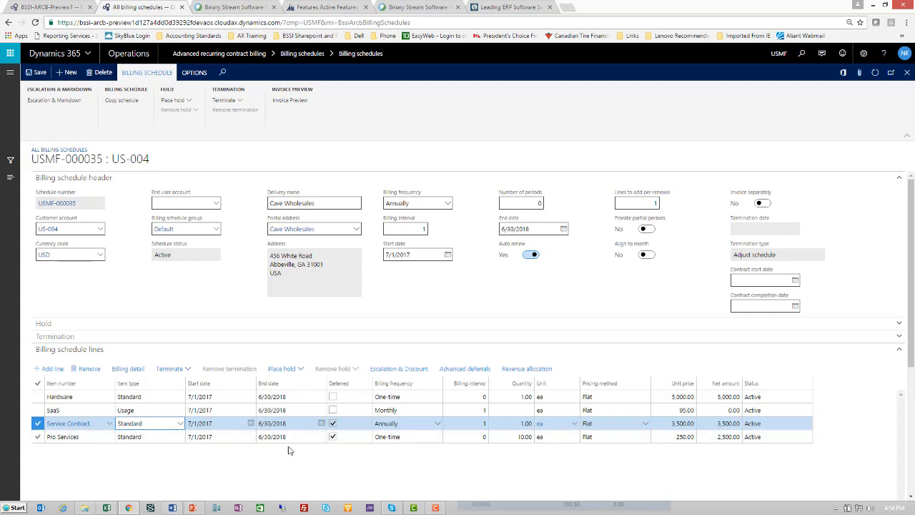
Step: Review the Pro Services advanced deferral: event-based PoC template, percentage of completion, 250600 to 401100
{"action": "left_click", "coordinate": [68, 436]}
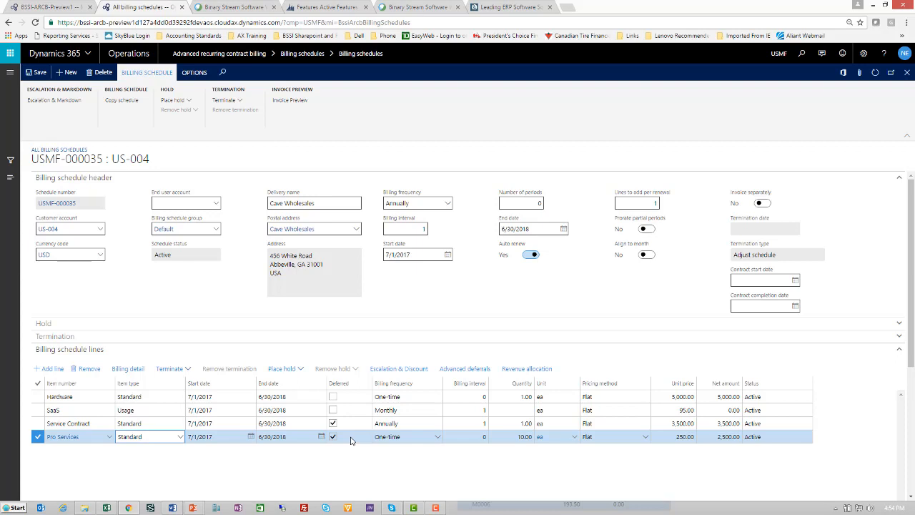
{"action": "mouse_move", "coordinate": [464, 368]}
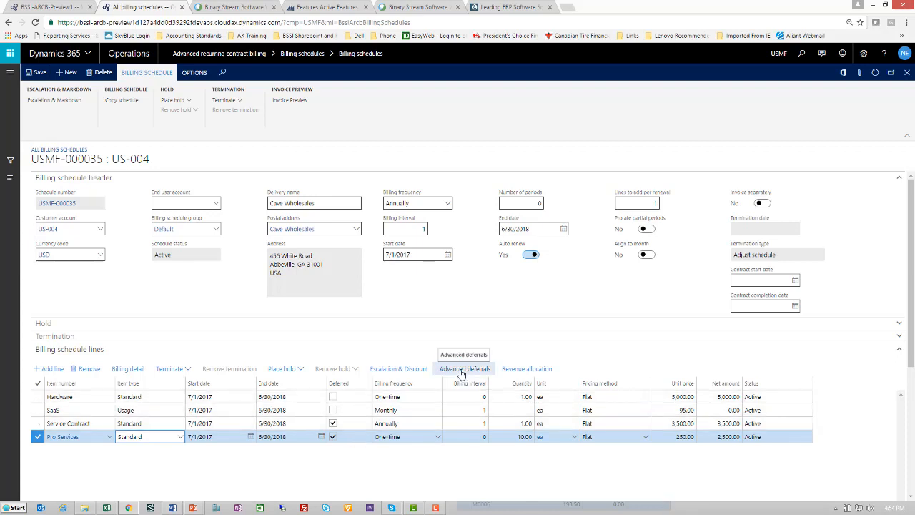
{"action": "left_click", "coordinate": [464, 368]}
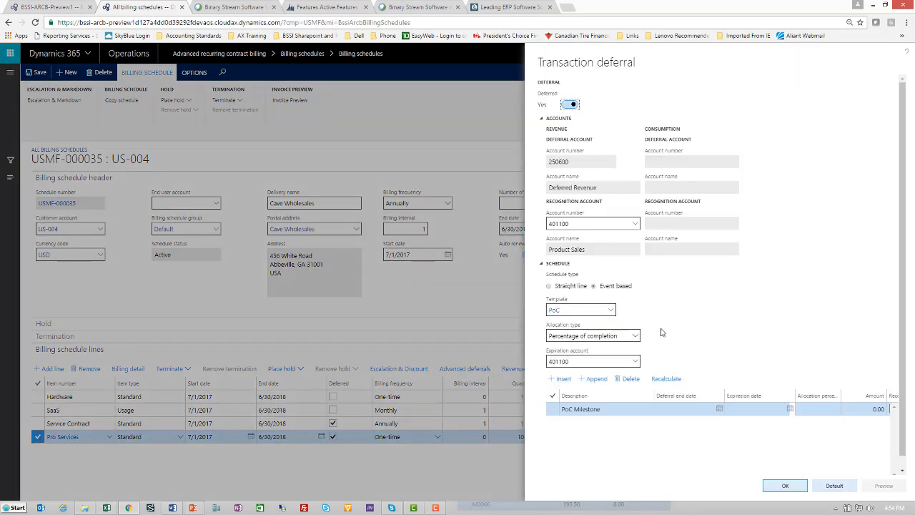
{"action": "mouse_move", "coordinate": [583, 148]}
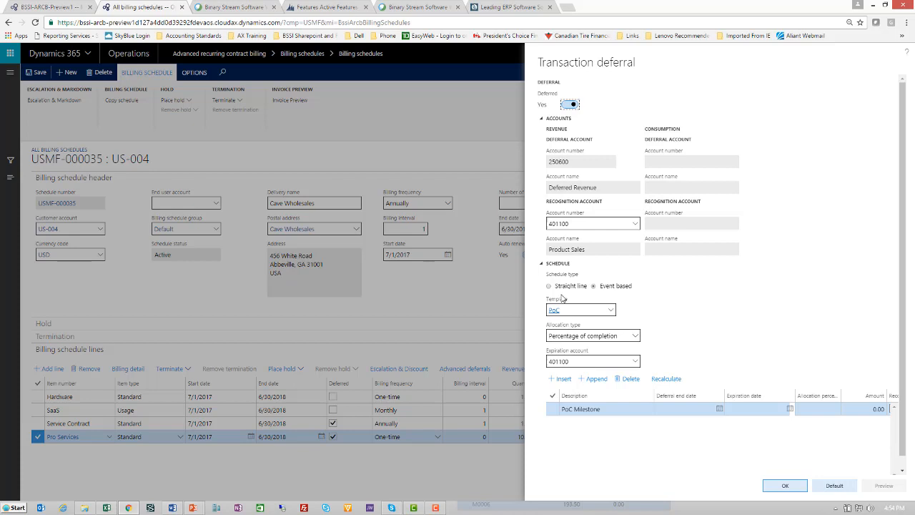
{"action": "mouse_move", "coordinate": [614, 298]}
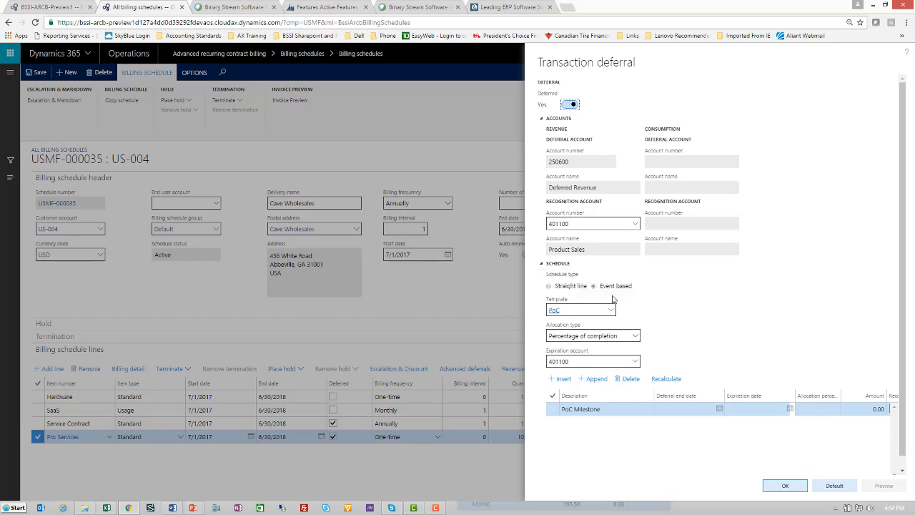
{"action": "mouse_move", "coordinate": [628, 313]}
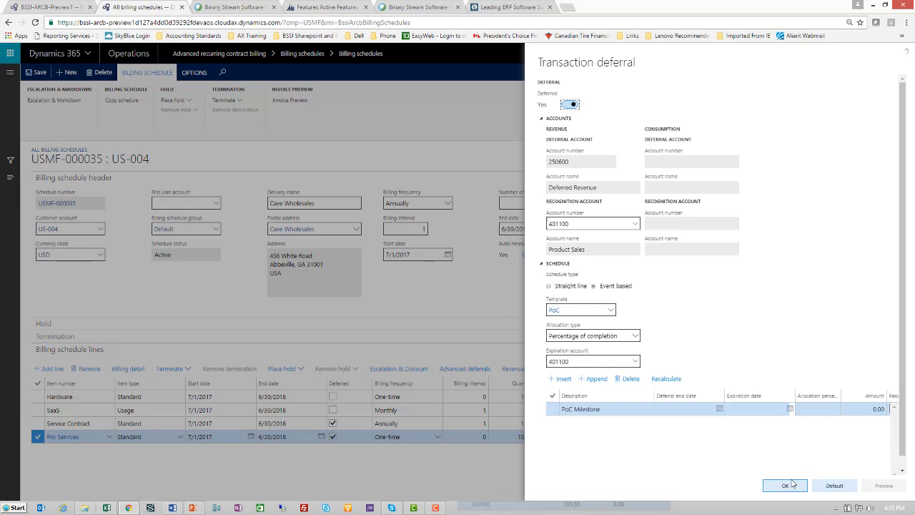
{"action": "left_click", "coordinate": [784, 485]}
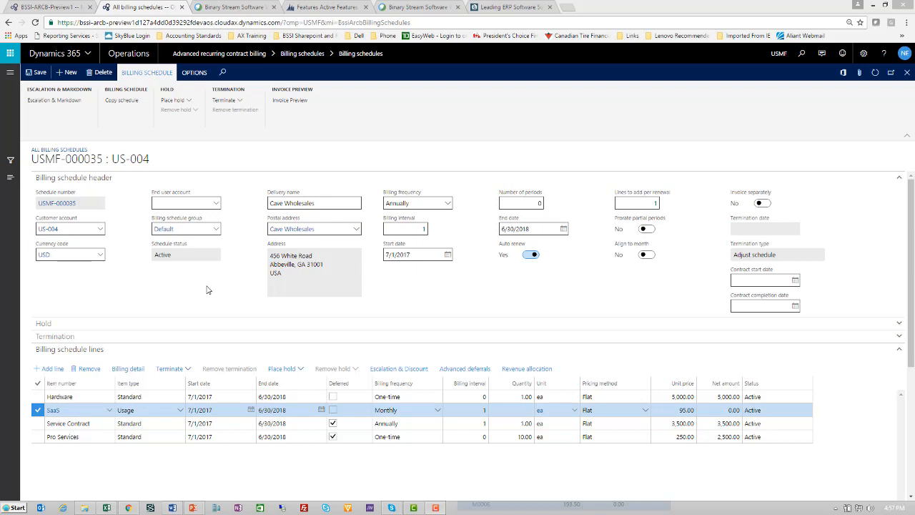
{"action": "mouse_move", "coordinate": [128, 368]}
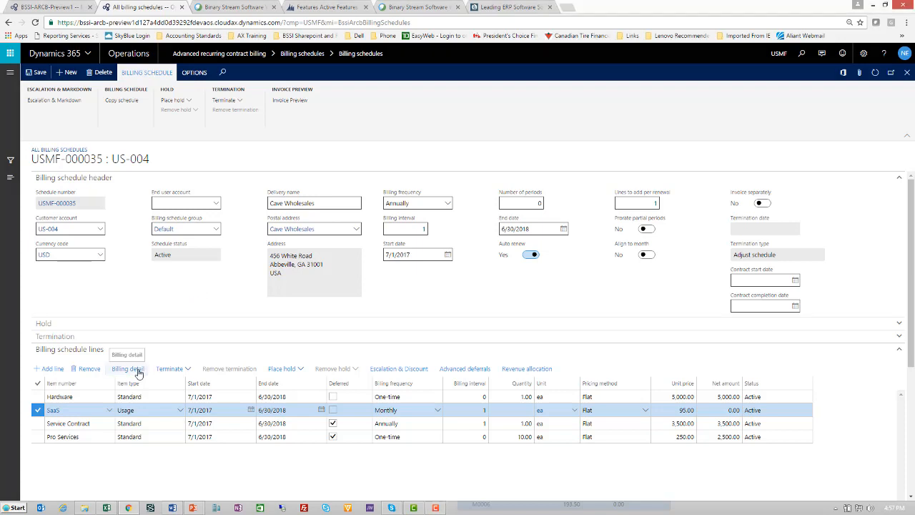
Step: View the SaaS line's billing detail of monthly periods 7/1/2017–6/30/2018 at 0.00
{"action": "left_click", "coordinate": [127, 368]}
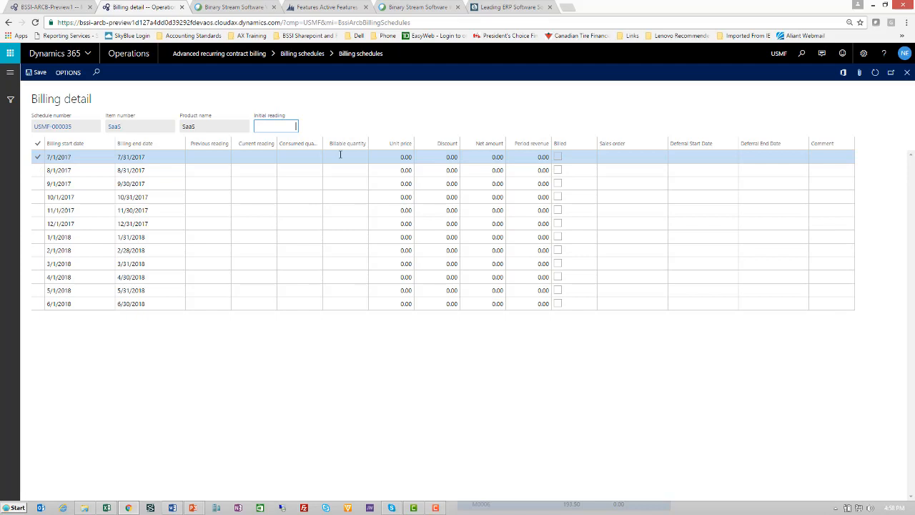
{"action": "left_click", "coordinate": [143, 7]}
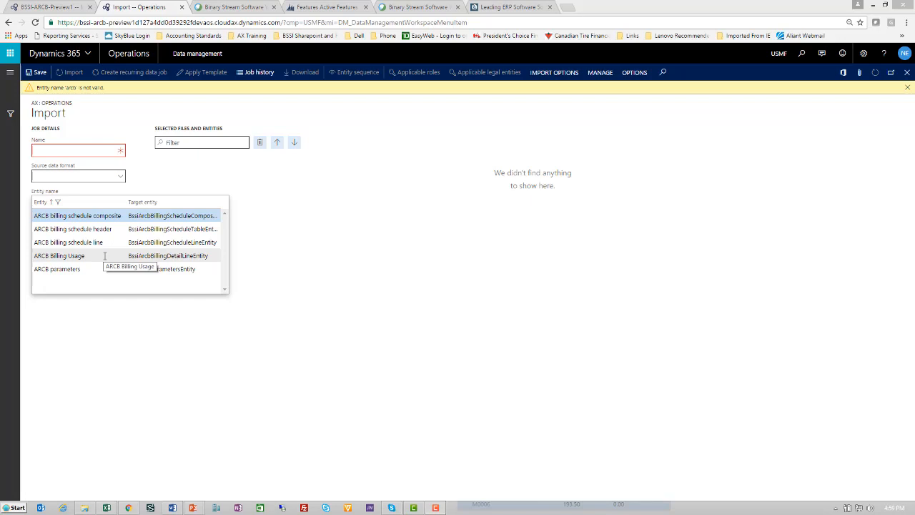
{"action": "mouse_move", "coordinate": [115, 229]}
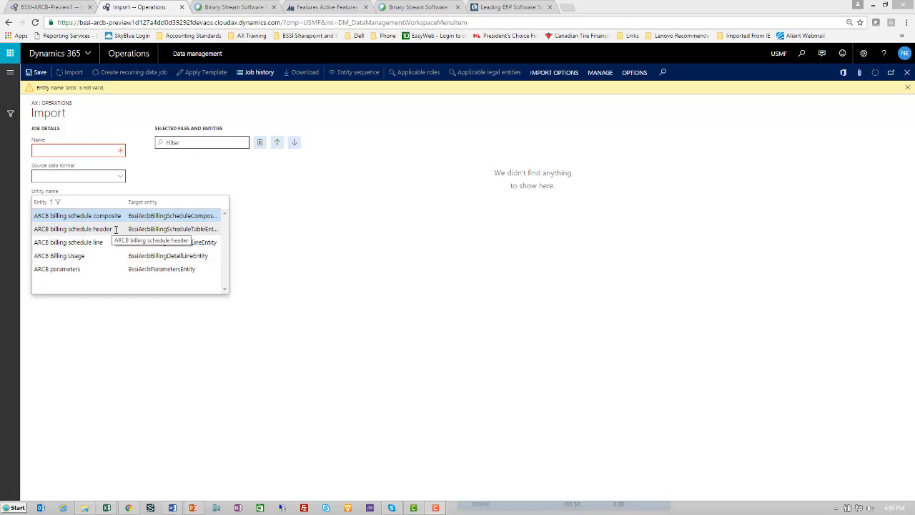
{"action": "mouse_move", "coordinate": [113, 242]}
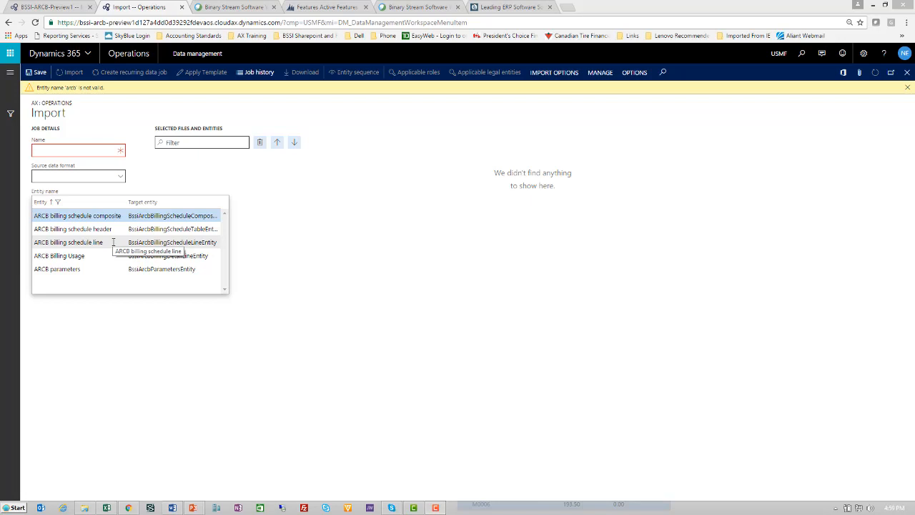
{"action": "mouse_move", "coordinate": [121, 229]}
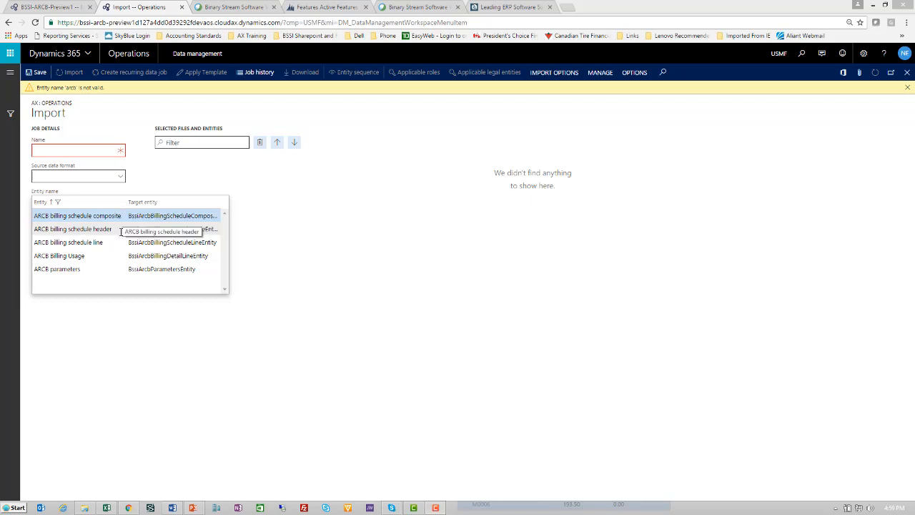
{"action": "mouse_move", "coordinate": [108, 269]}
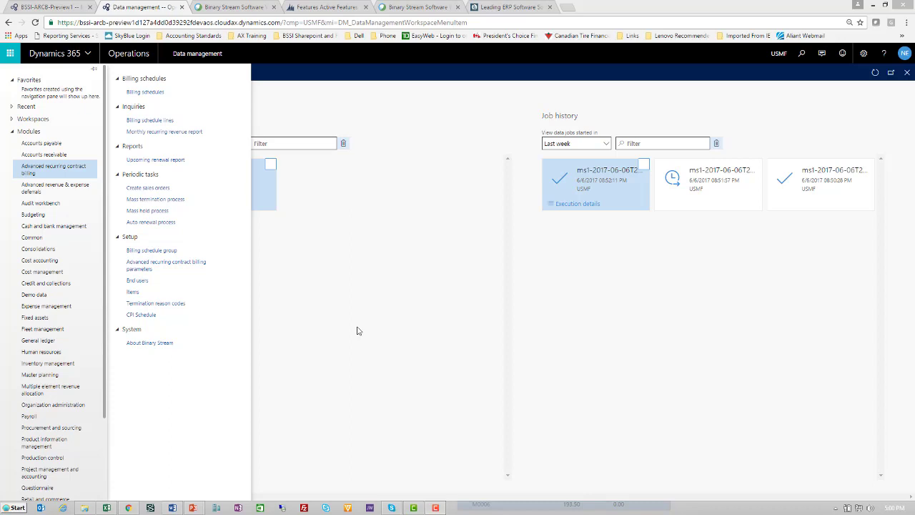
{"action": "mouse_move", "coordinate": [364, 331]}
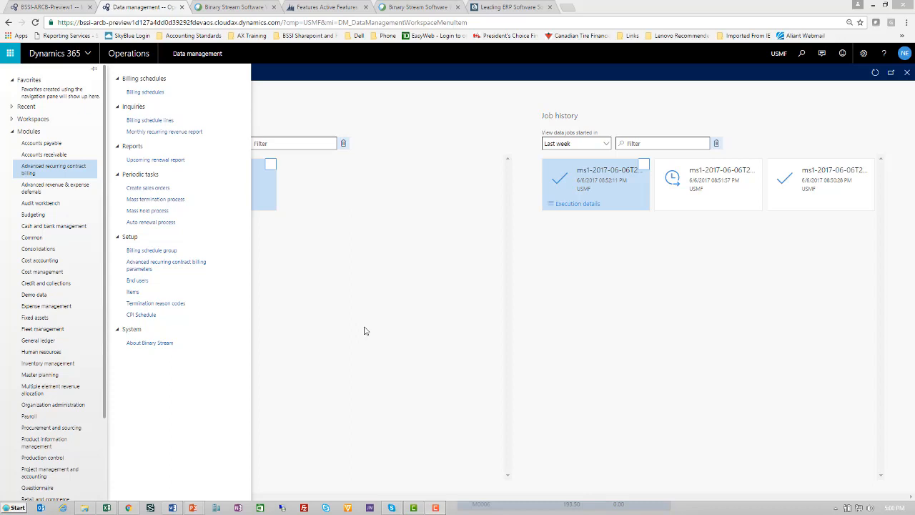
Step: Start Create sales orders with a To date of 7/31/2017
{"action": "left_click", "coordinate": [148, 187]}
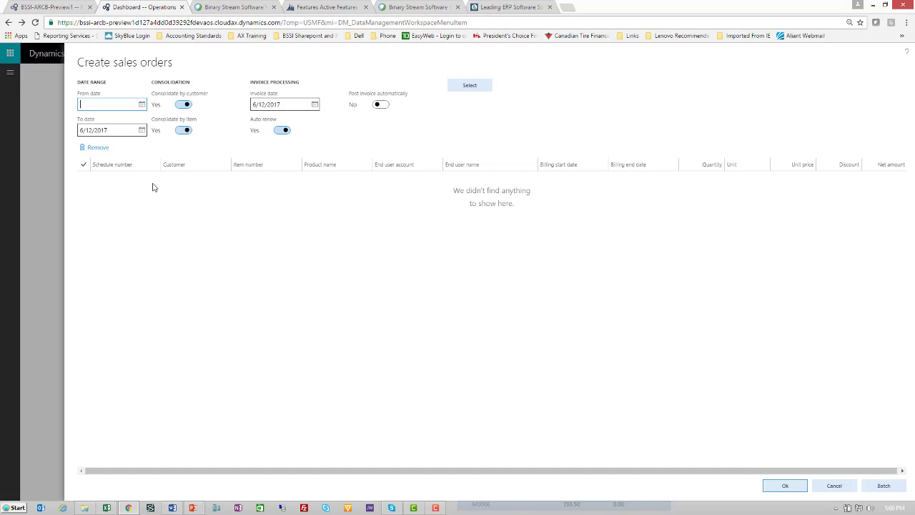
{"action": "left_click", "coordinate": [141, 129]}
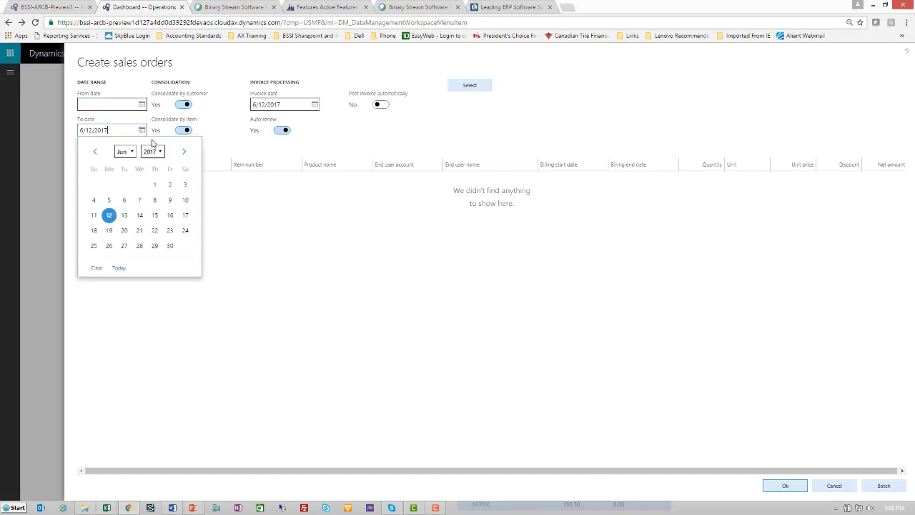
{"action": "left_click", "coordinate": [185, 151]}
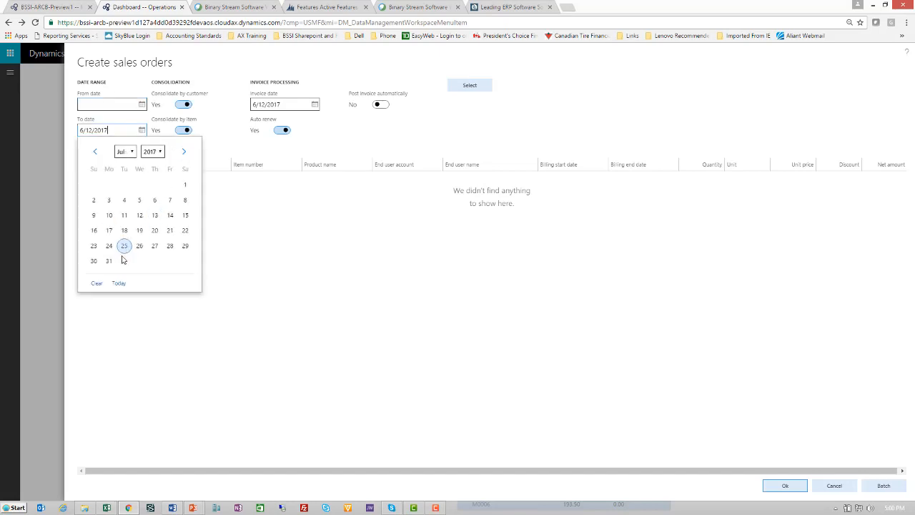
{"action": "left_click", "coordinate": [109, 261]}
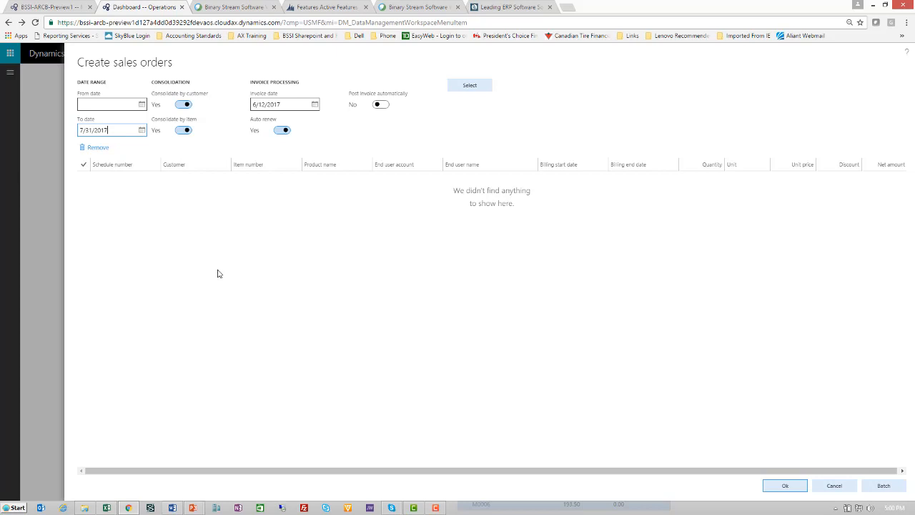
{"action": "mouse_move", "coordinate": [212, 115]}
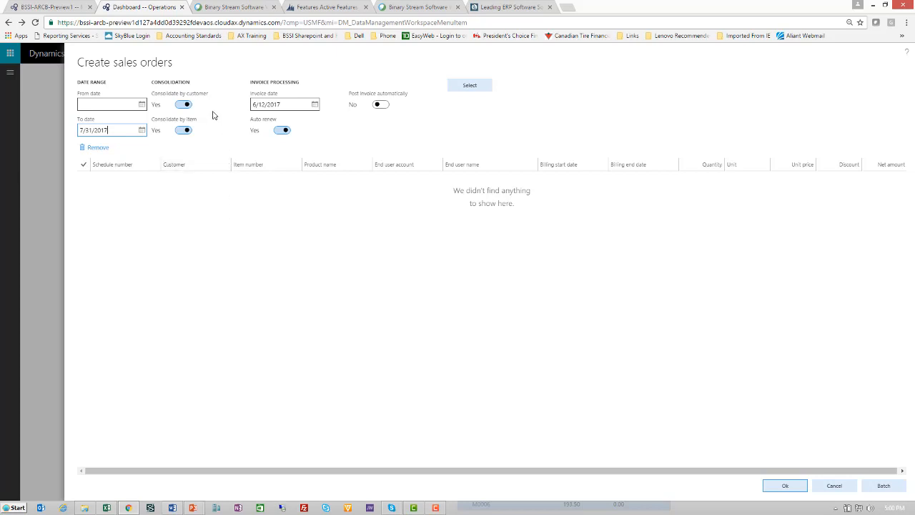
{"action": "mouse_move", "coordinate": [206, 104]}
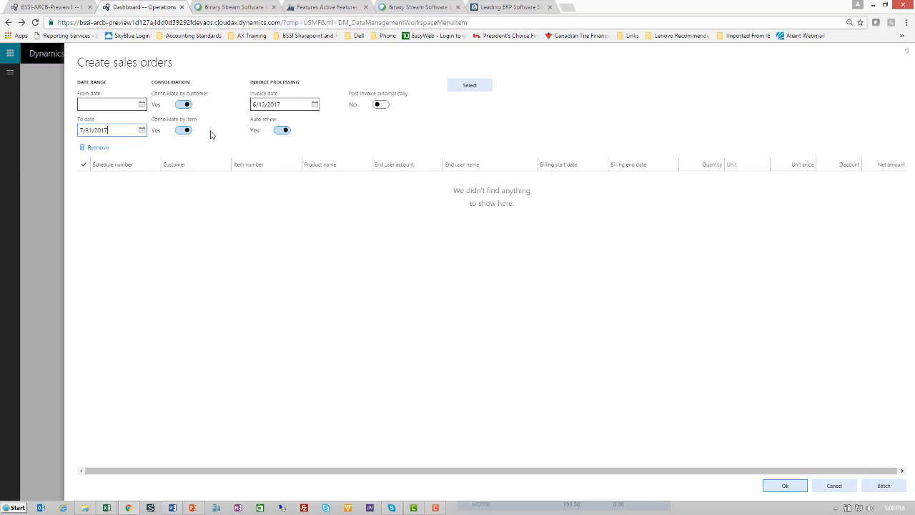
{"action": "left_click", "coordinate": [315, 104]}
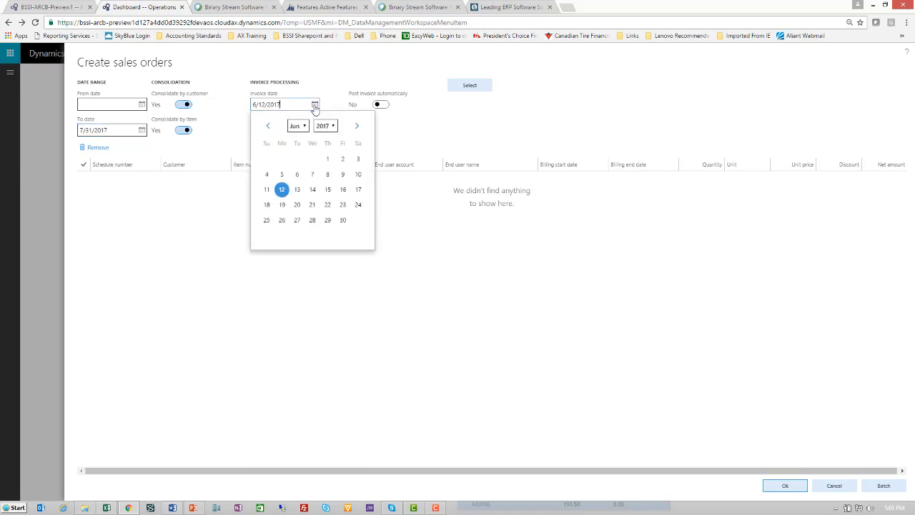
Step: Set invoice date 7/1/2017 and load schedule USMF-000016 for US-004, EZ Ent Gold
{"action": "left_click", "coordinate": [356, 126]}
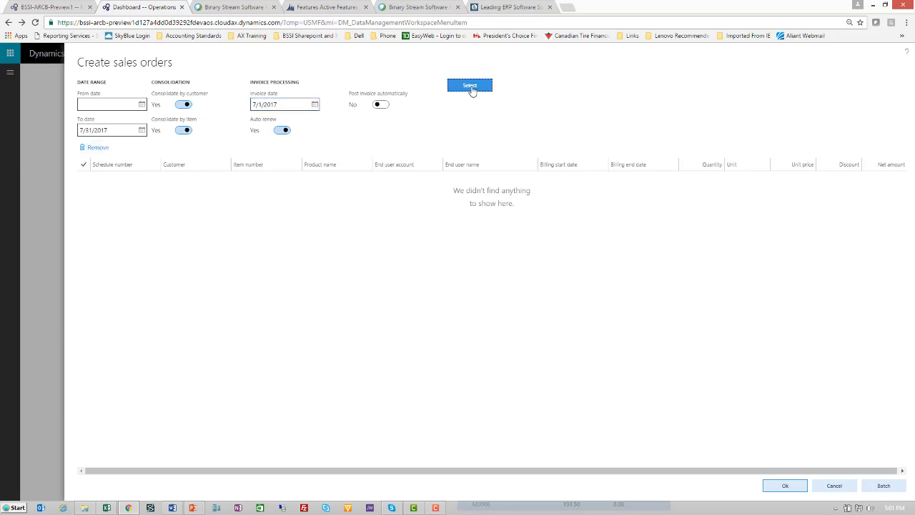
{"action": "left_click", "coordinate": [470, 85]}
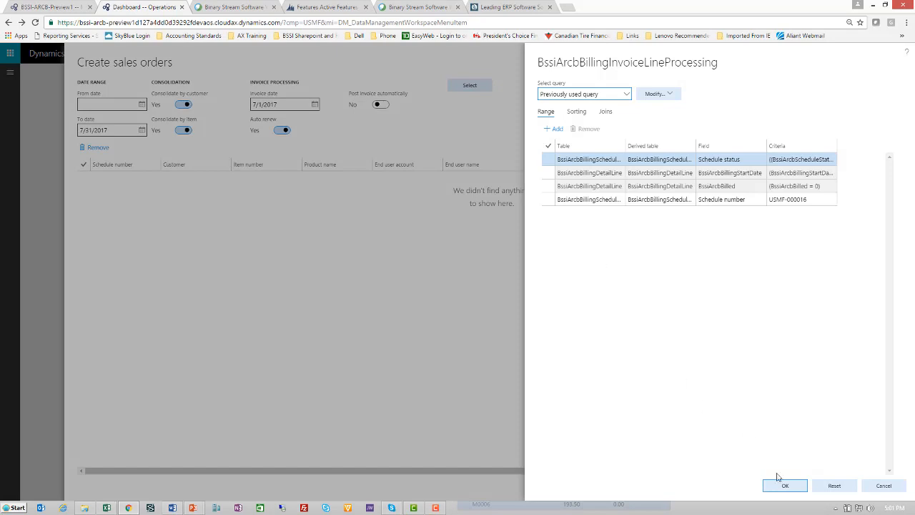
{"action": "left_click", "coordinate": [785, 485]}
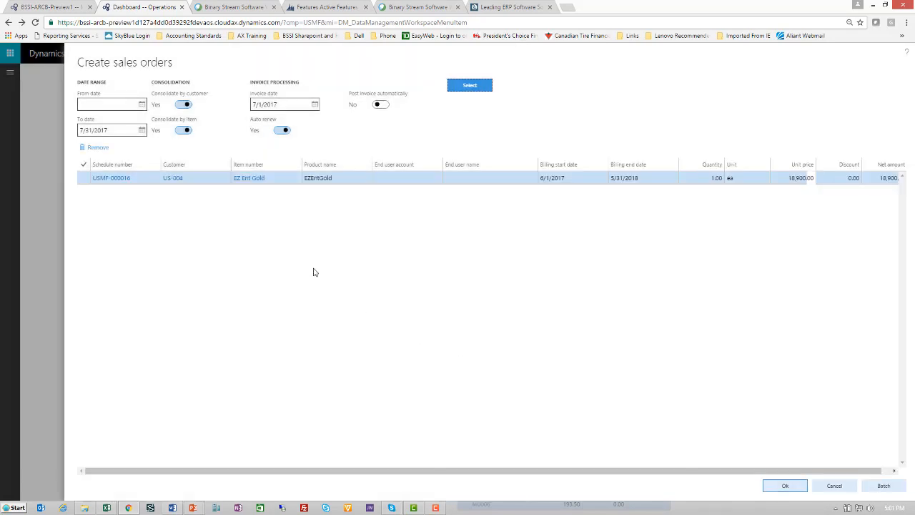
{"action": "mouse_move", "coordinate": [371, 201]}
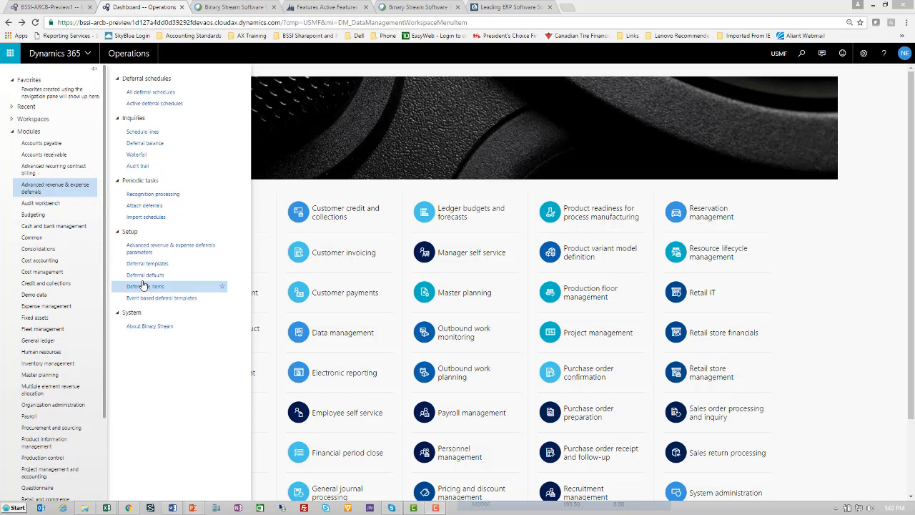
Step: Show Deferral defaults for deferred consumption, posting all items to main account 250500
{"action": "left_click", "coordinate": [146, 274]}
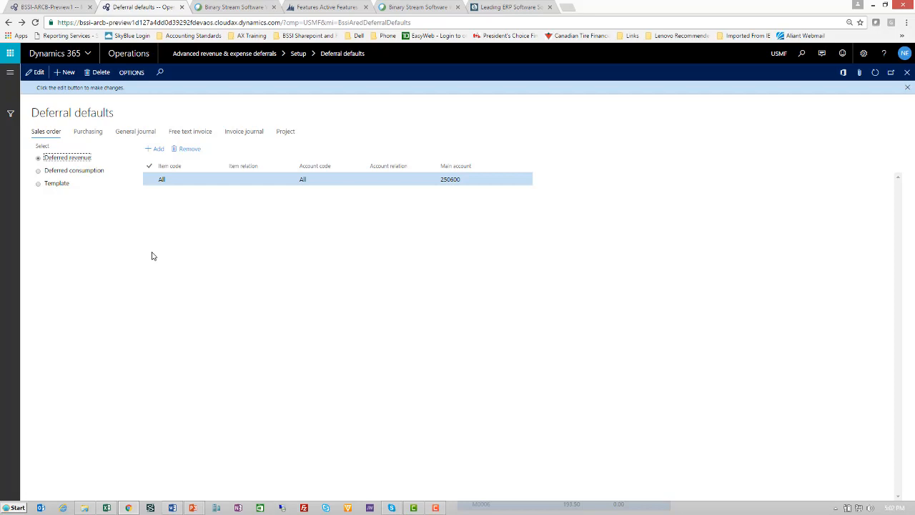
{"action": "mouse_move", "coordinate": [55, 149]}
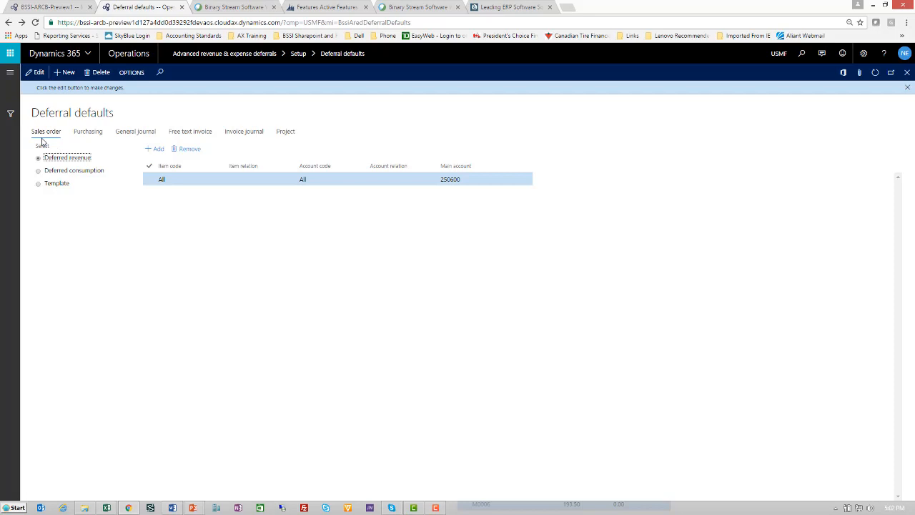
{"action": "mouse_move", "coordinate": [89, 142]}
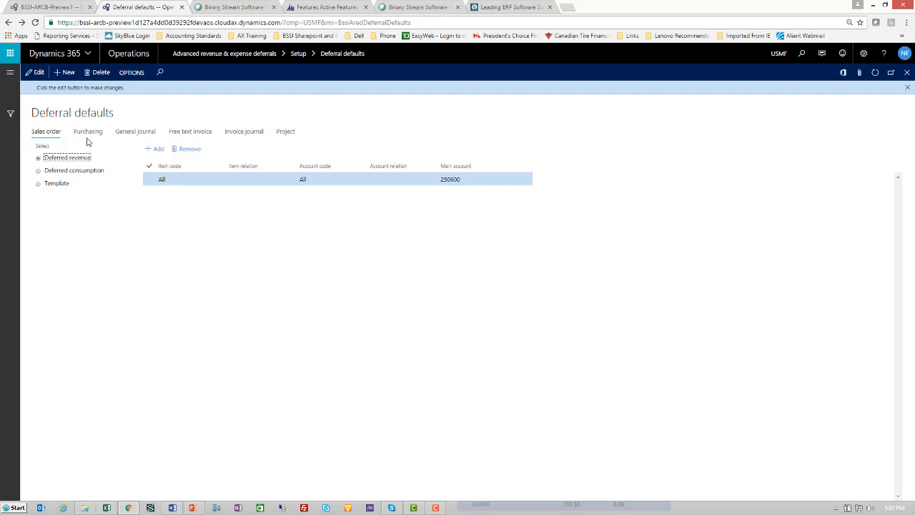
{"action": "mouse_move", "coordinate": [184, 141]}
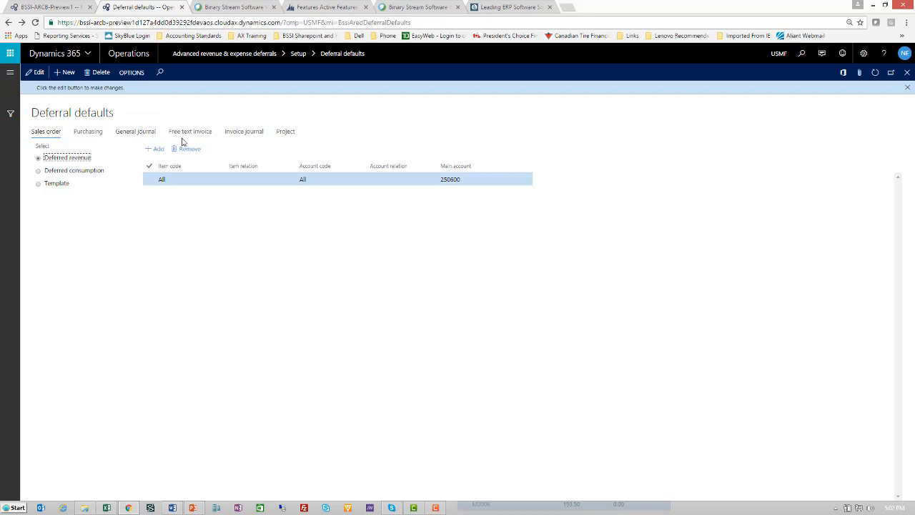
{"action": "mouse_move", "coordinate": [243, 143]}
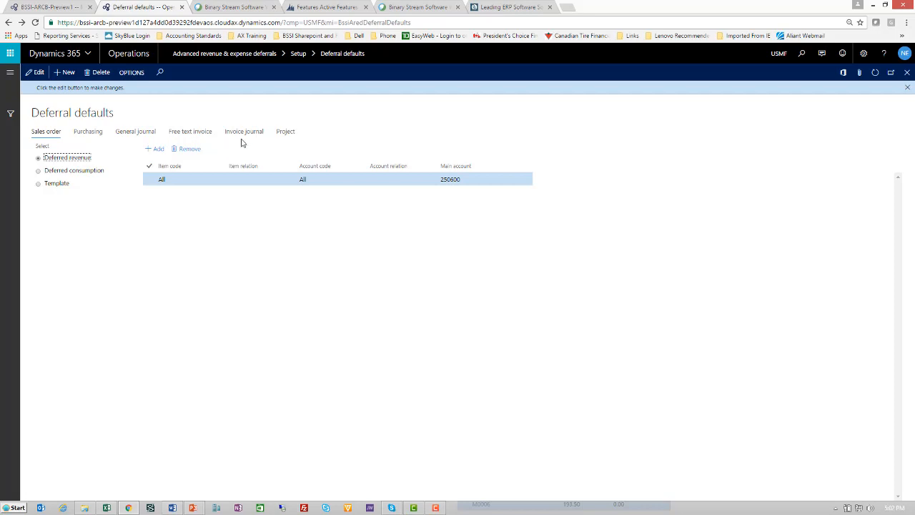
{"action": "mouse_move", "coordinate": [289, 142]}
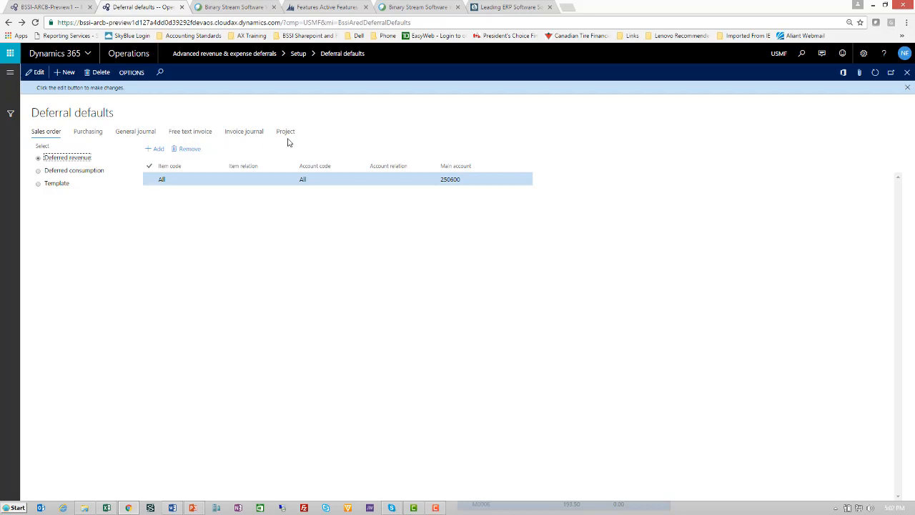
{"action": "mouse_move", "coordinate": [122, 170]}
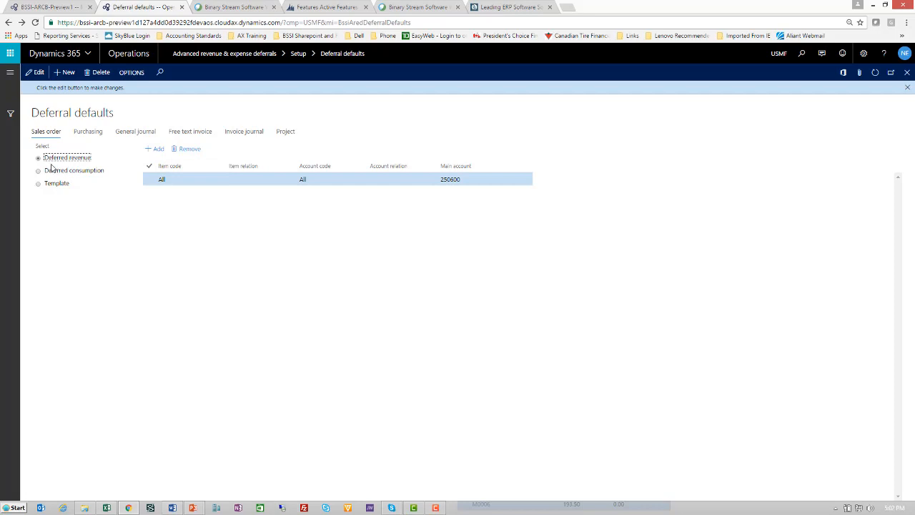
{"action": "mouse_move", "coordinate": [156, 195]}
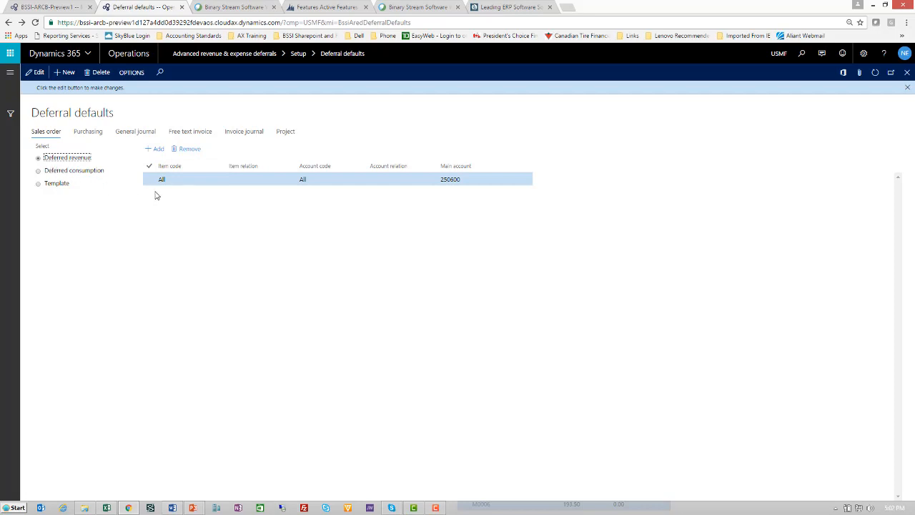
{"action": "mouse_move", "coordinate": [160, 194]}
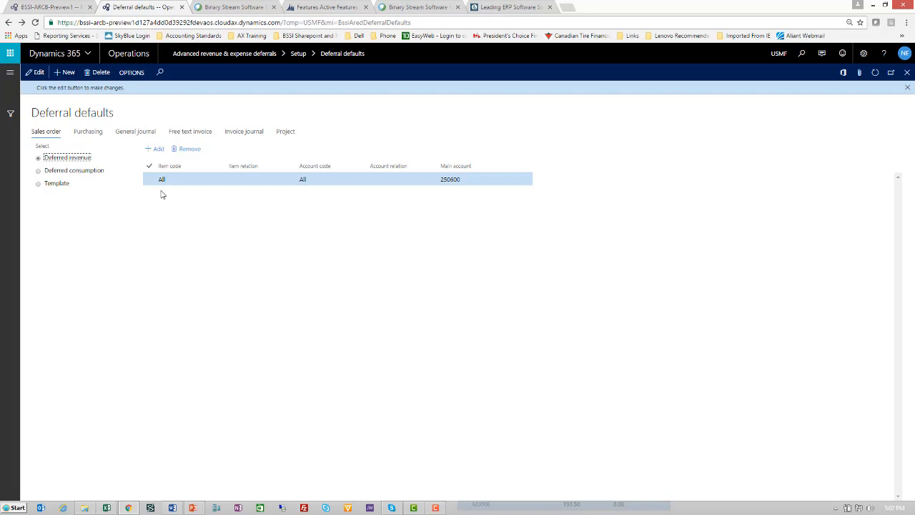
{"action": "mouse_move", "coordinate": [173, 194]}
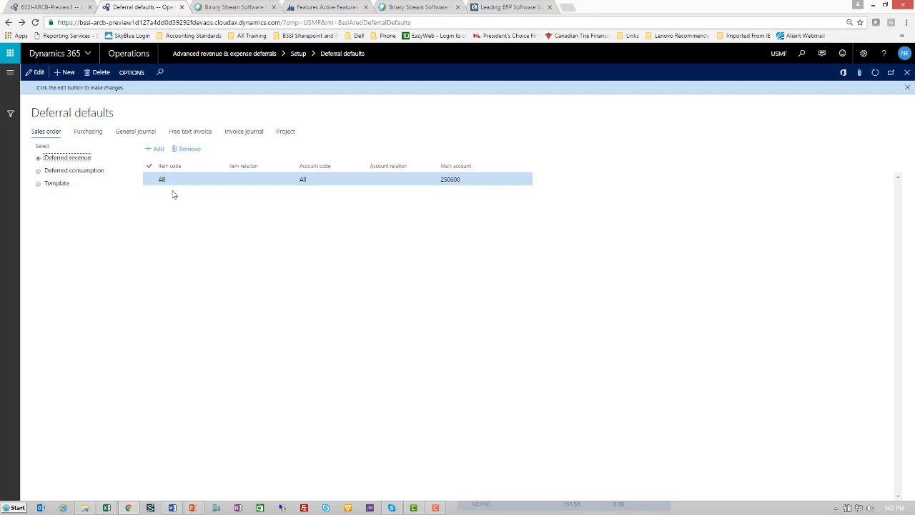
{"action": "mouse_move", "coordinate": [451, 198]}
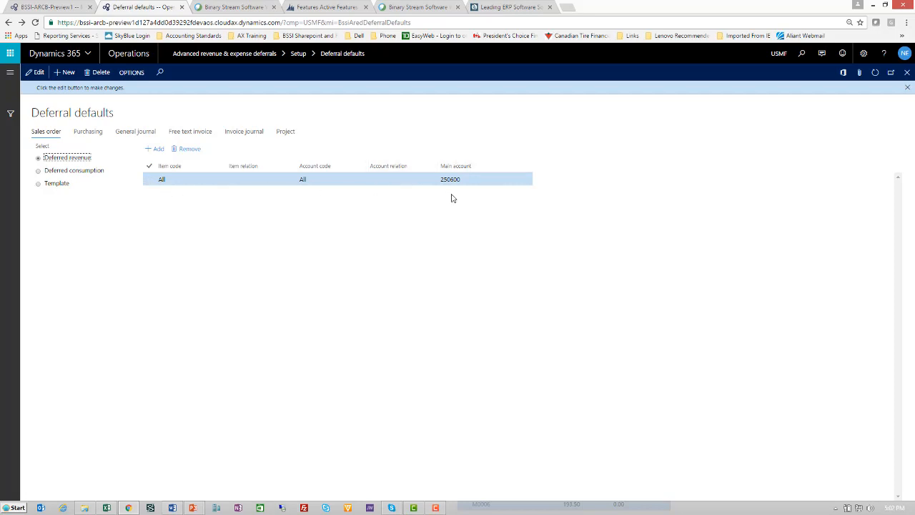
{"action": "mouse_move", "coordinate": [54, 178]}
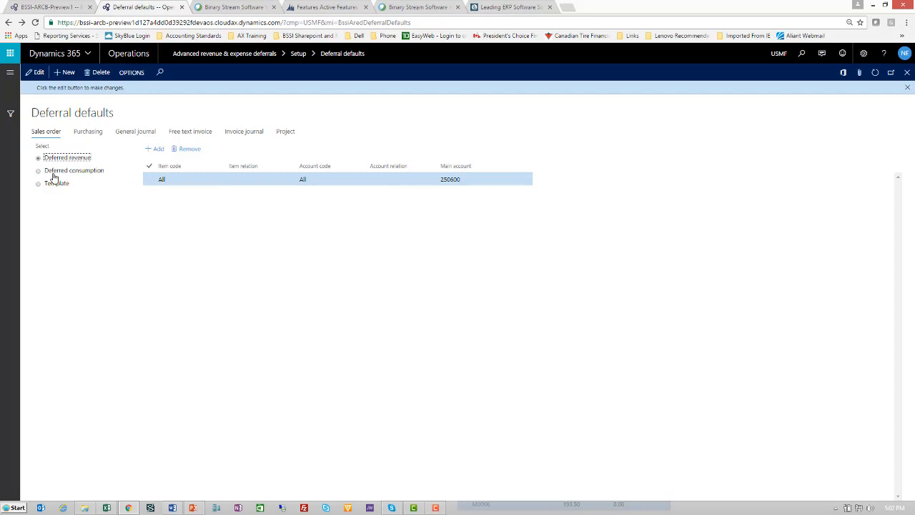
{"action": "left_click", "coordinate": [38, 171]}
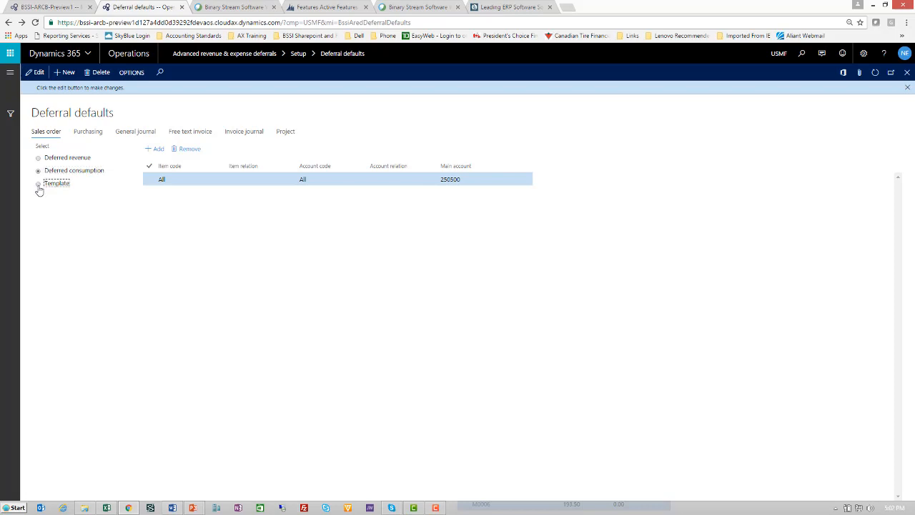
Step: Review template-based defaults for the Vouchers and Extended Warranty lines
{"action": "left_click", "coordinate": [38, 184]}
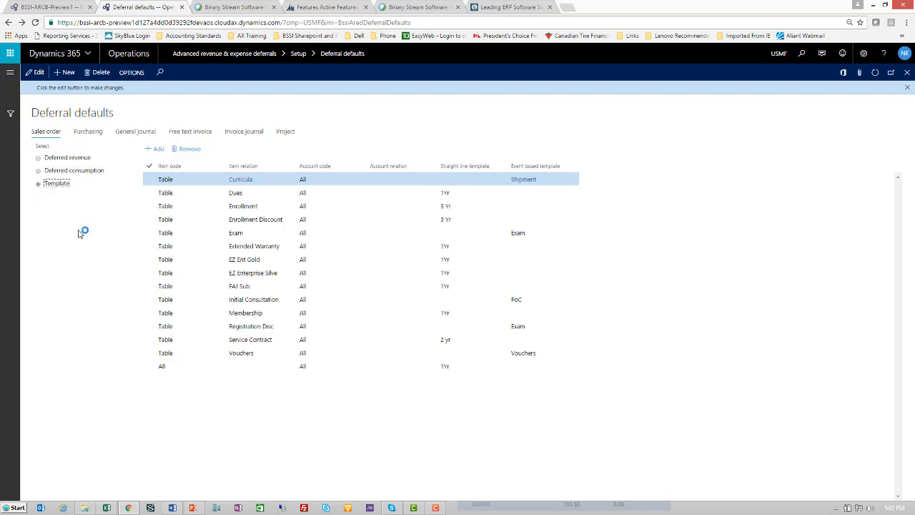
{"action": "mouse_move", "coordinate": [81, 234]}
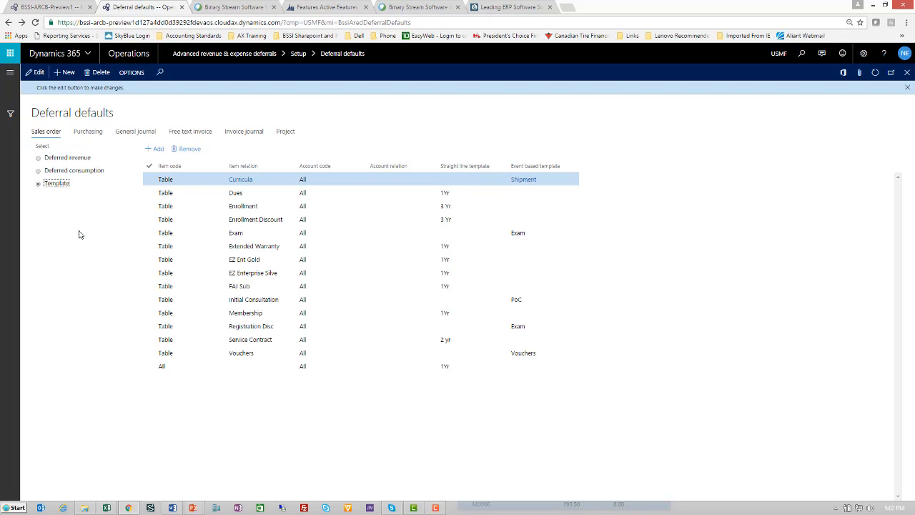
{"action": "mouse_move", "coordinate": [300, 410]}
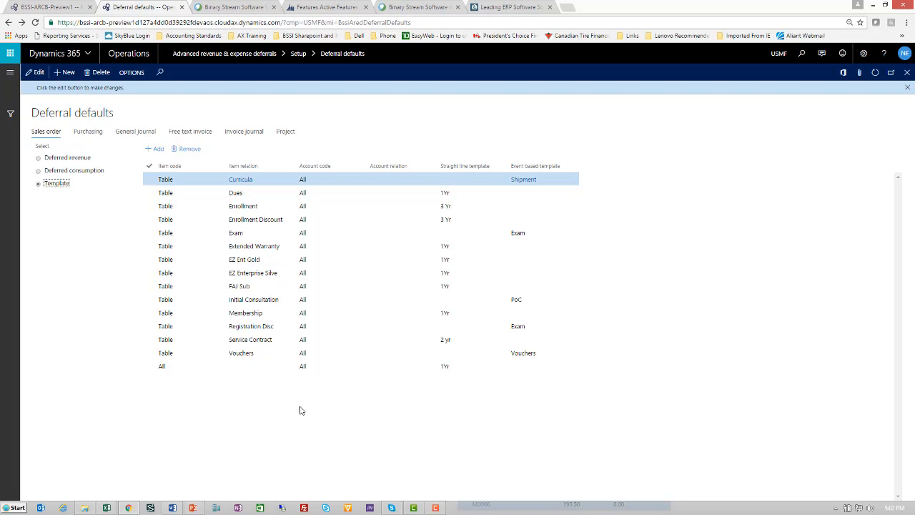
{"action": "left_click", "coordinate": [241, 352]}
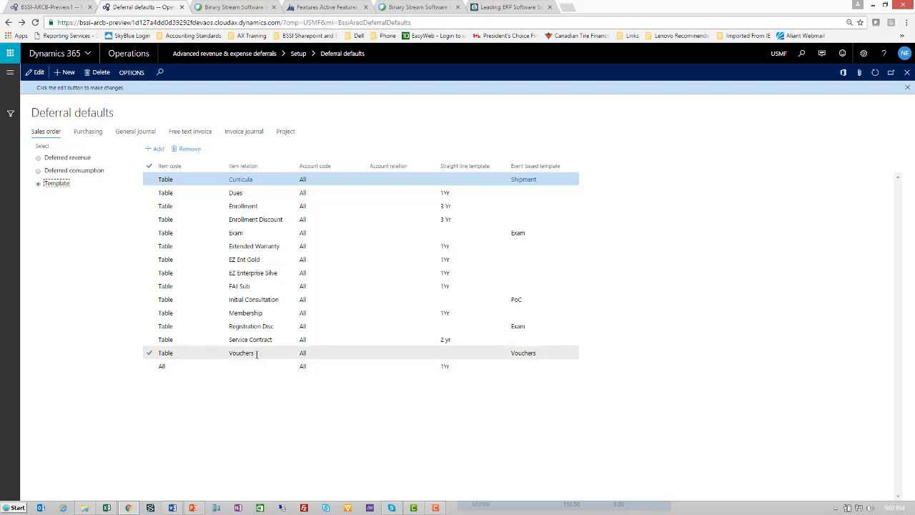
{"action": "left_click", "coordinate": [251, 326]}
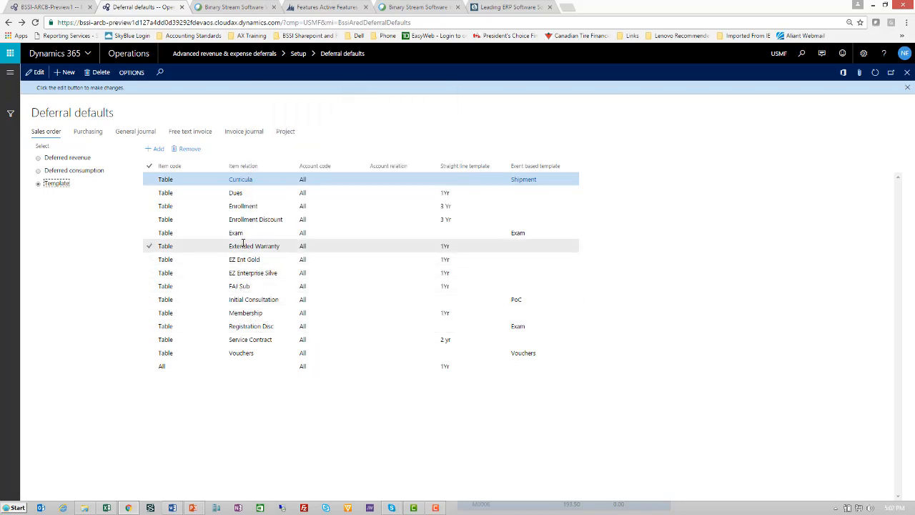
{"action": "left_click", "coordinate": [524, 178]}
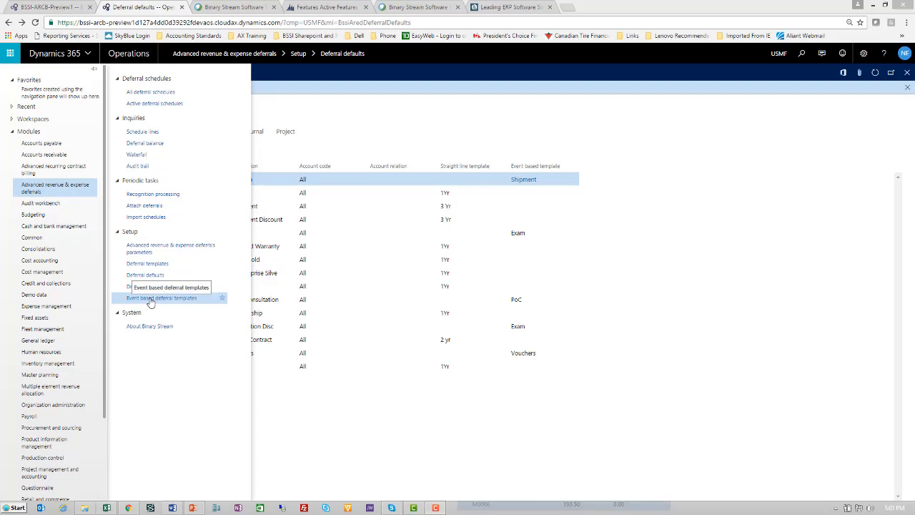
Step: Review the HDWR Hardware Sale template's 20/30/50 event split and allocation type options
{"action": "left_click", "coordinate": [161, 298]}
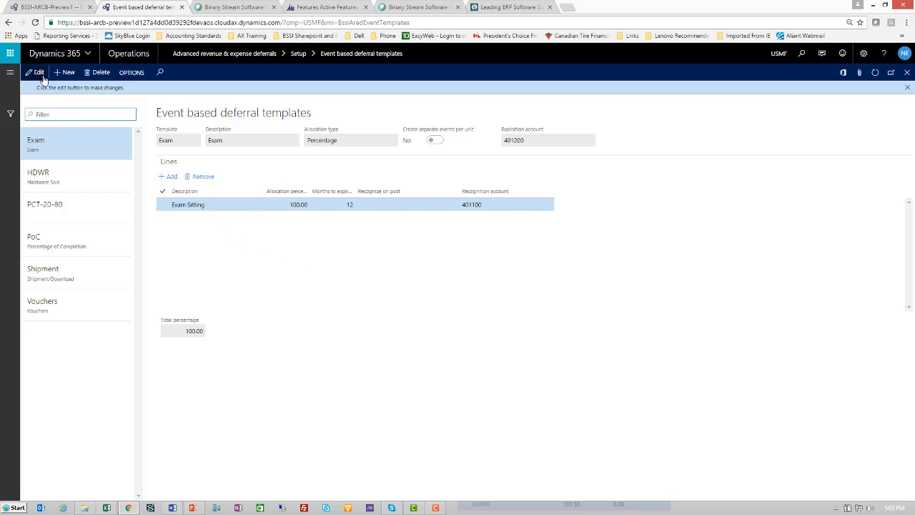
{"action": "left_click", "coordinate": [393, 126]}
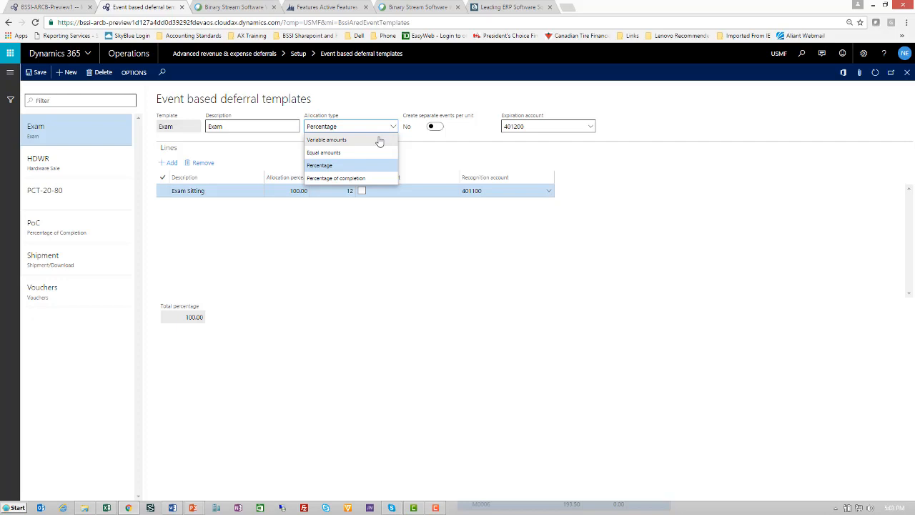
{"action": "mouse_move", "coordinate": [378, 152]}
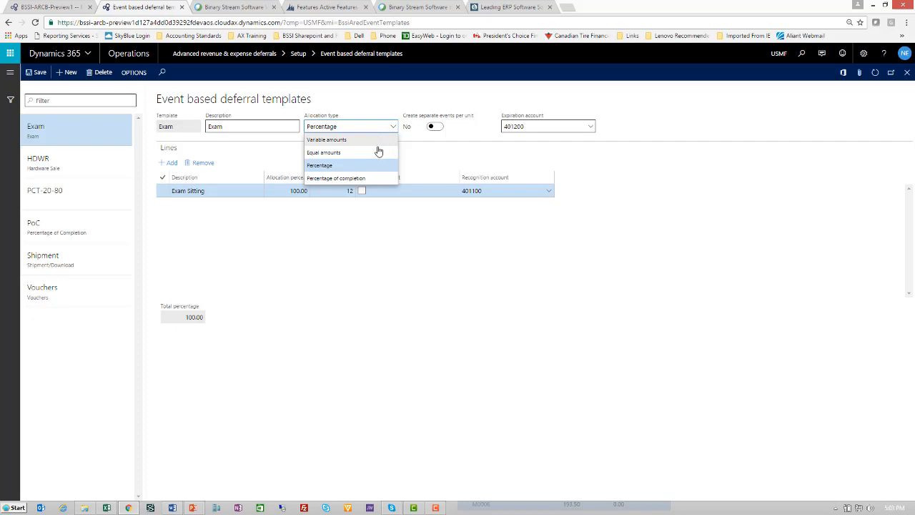
{"action": "mouse_move", "coordinate": [378, 152]}
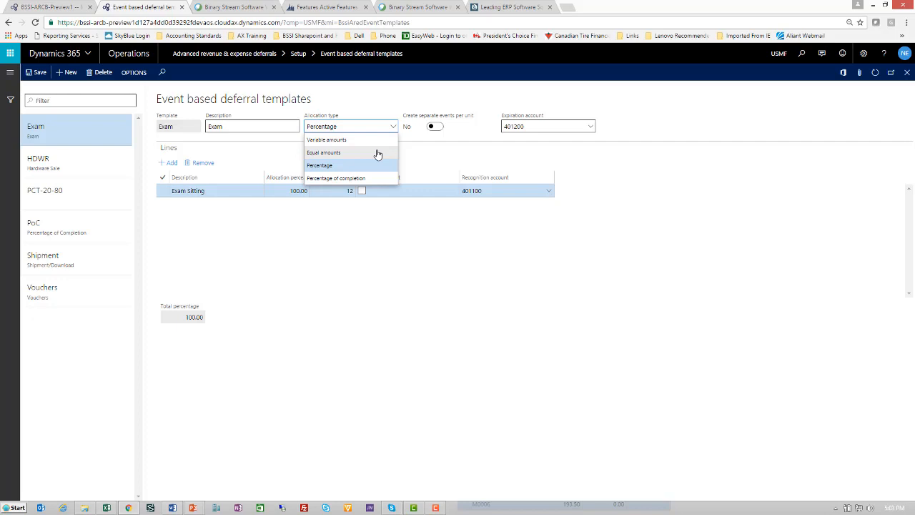
{"action": "mouse_move", "coordinate": [377, 165]}
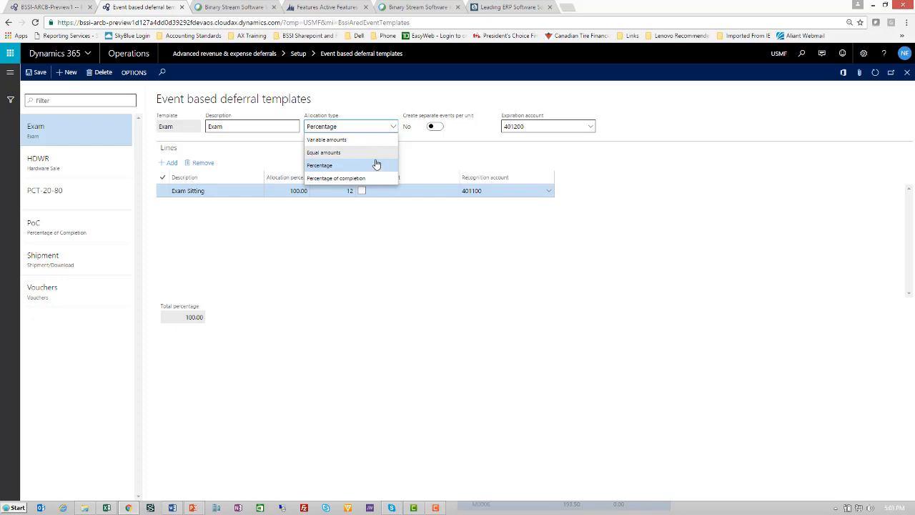
{"action": "mouse_move", "coordinate": [377, 175]}
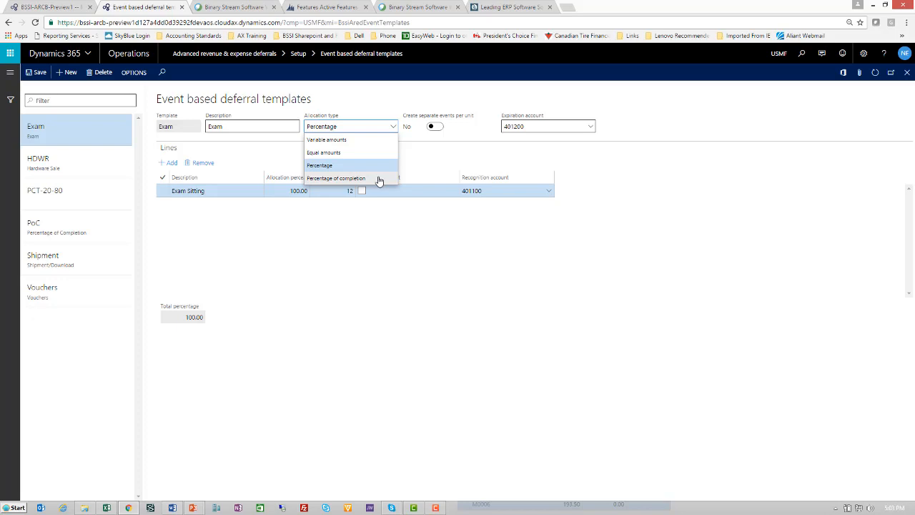
{"action": "left_click", "coordinate": [319, 165]}
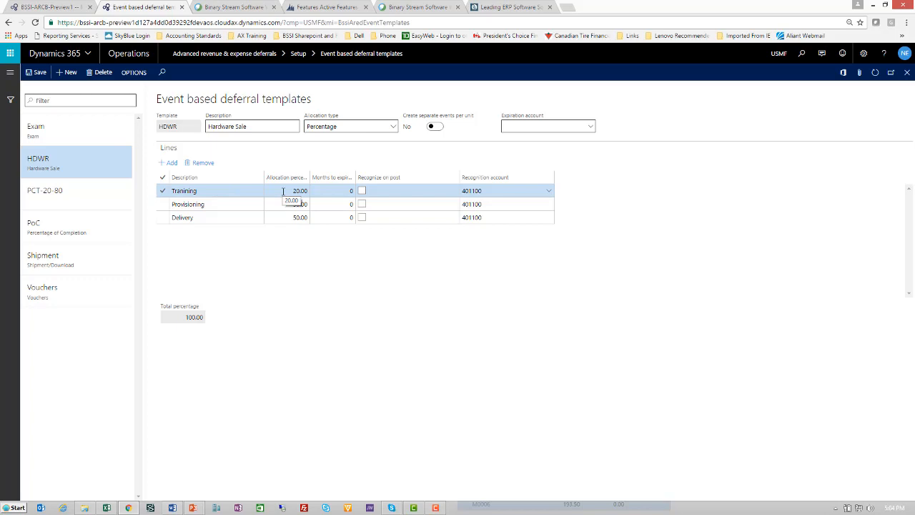
{"action": "left_click", "coordinate": [10, 72]}
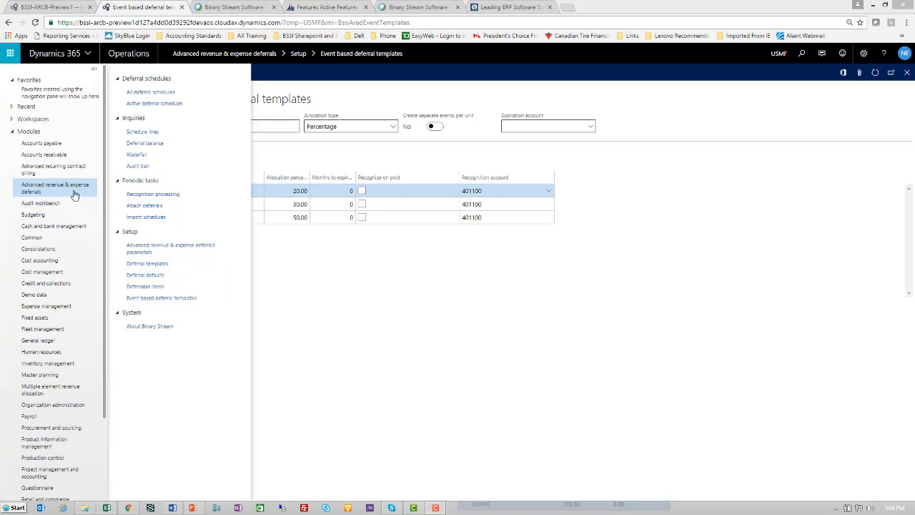
{"action": "mouse_move", "coordinate": [168, 180]}
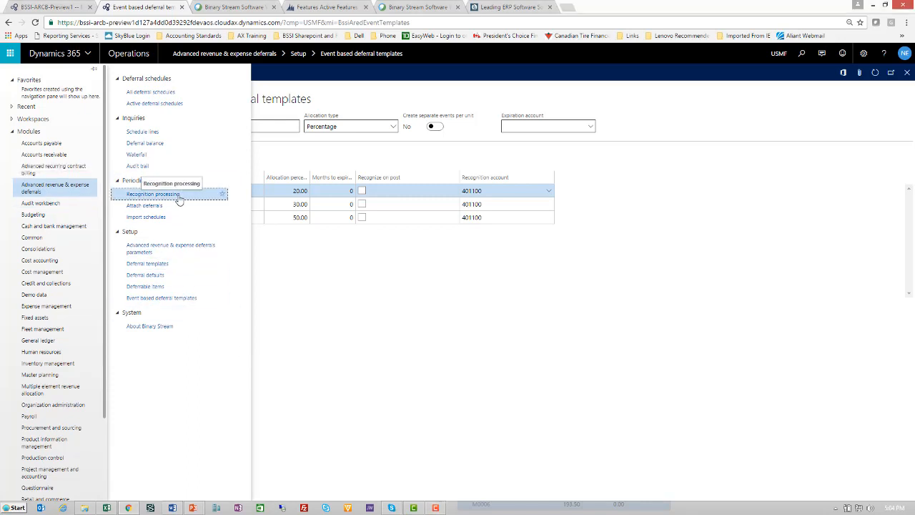
Step: Configure recognition processing to create a journal with 7/31/2017 cutoff and closed-period transaction date
{"action": "left_click", "coordinate": [152, 194]}
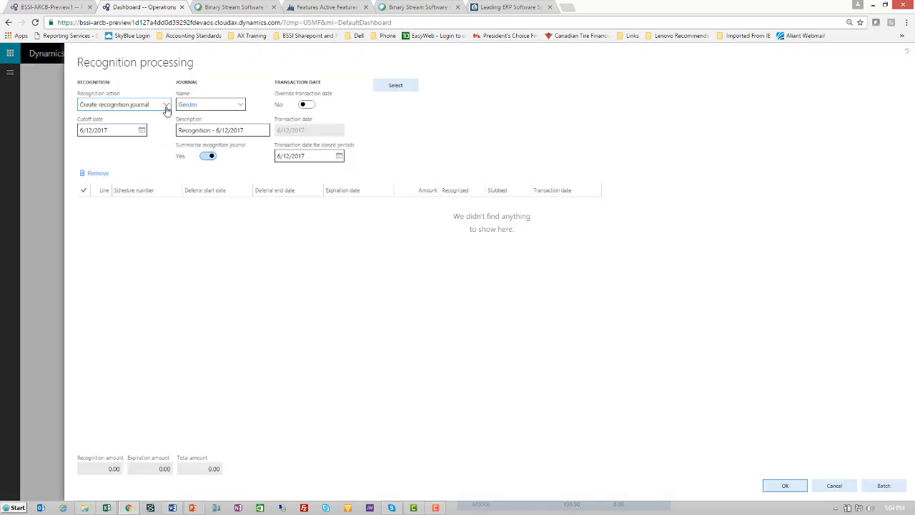
{"action": "left_click", "coordinate": [167, 104]}
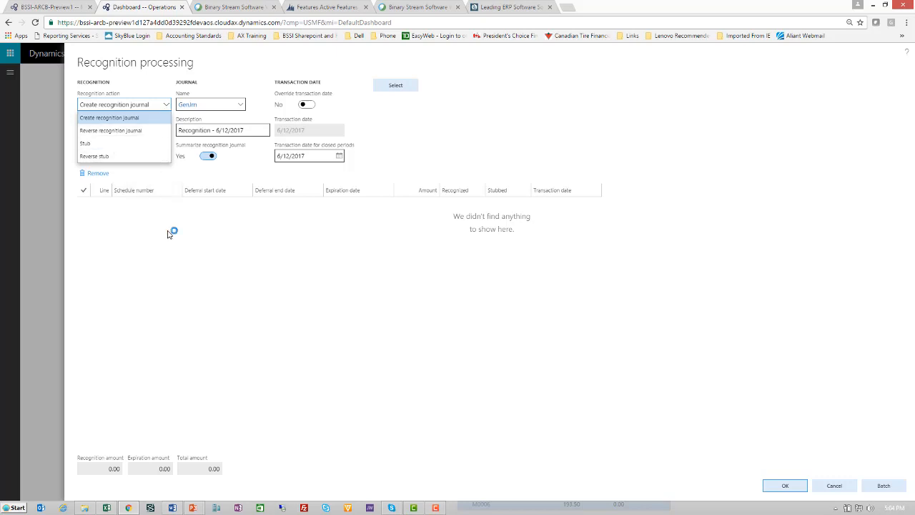
{"action": "left_click", "coordinate": [109, 117]}
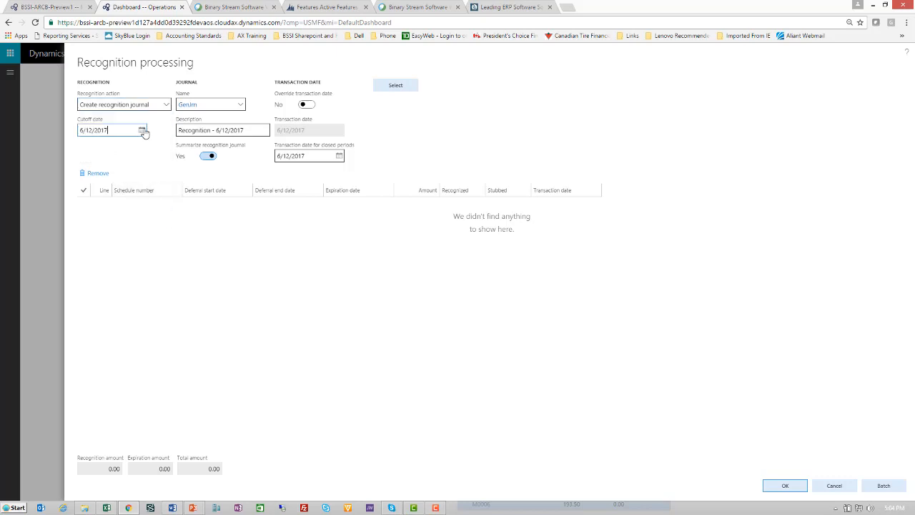
{"action": "left_click", "coordinate": [142, 129]}
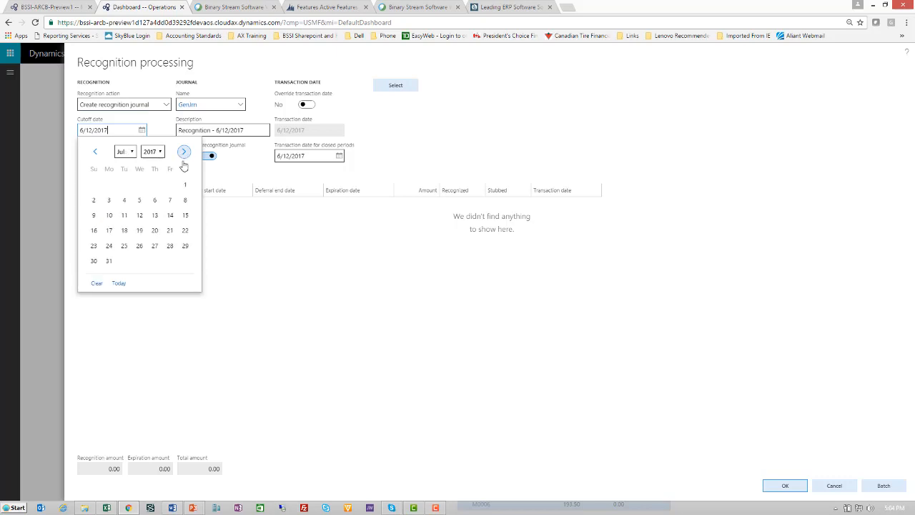
{"action": "left_click", "coordinate": [109, 261]}
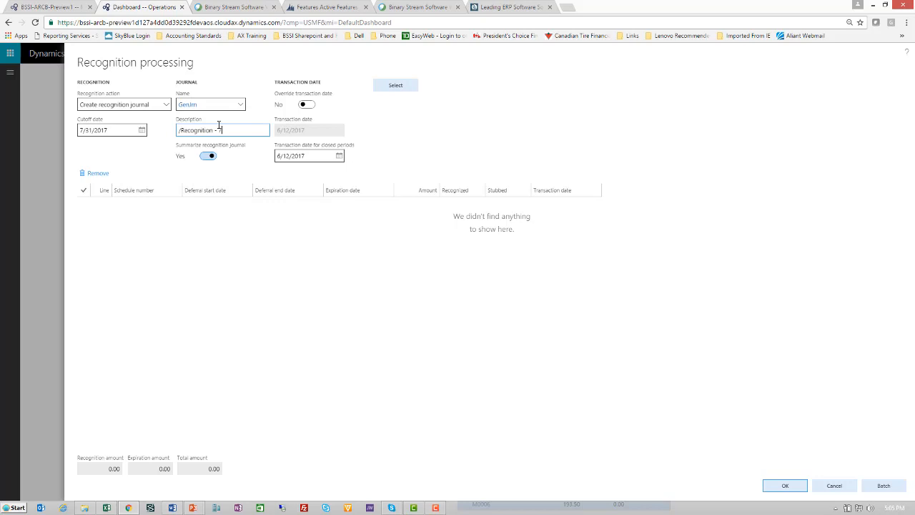
{"action": "type", "text": "7/31/17"}
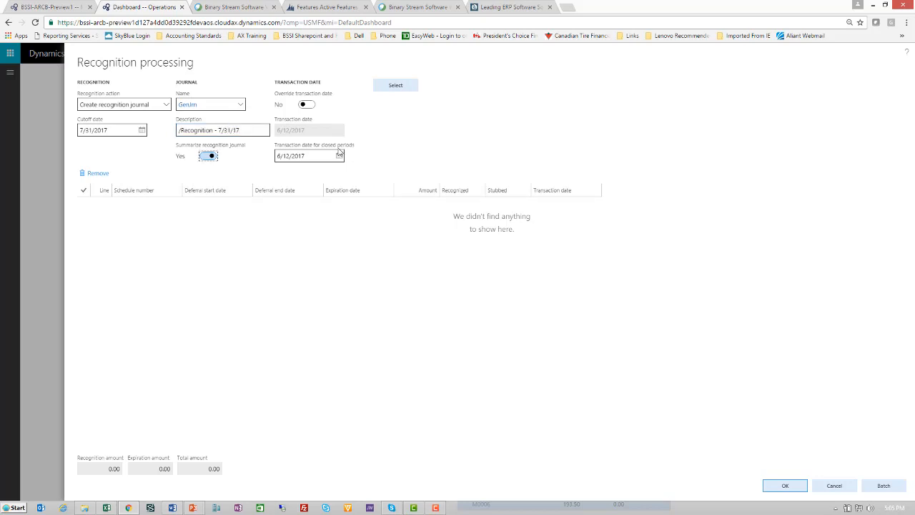
{"action": "left_click", "coordinate": [339, 156]}
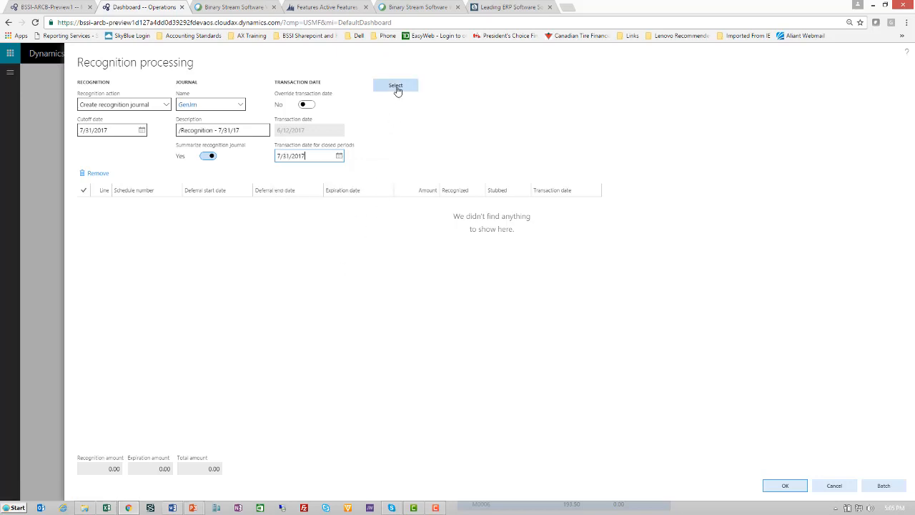
Step: Run the selection query and pick the returned schedule line USMF-000021 for 833.33 dated 7/31/2017
{"action": "left_click", "coordinate": [395, 85]}
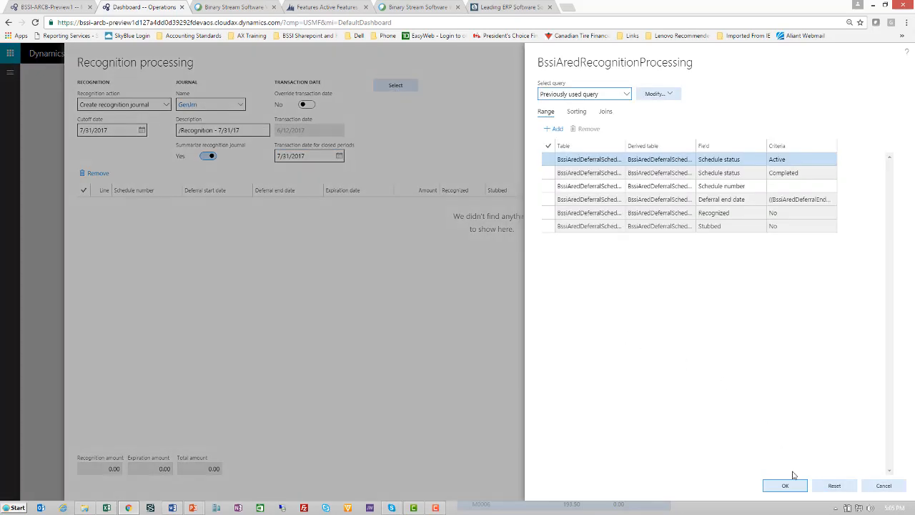
{"action": "left_click", "coordinate": [784, 486]}
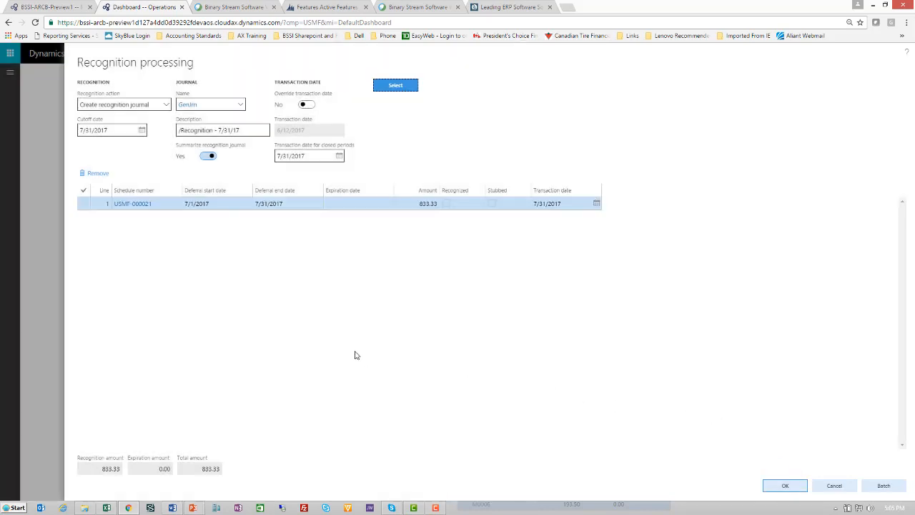
{"action": "left_click", "coordinate": [84, 203]}
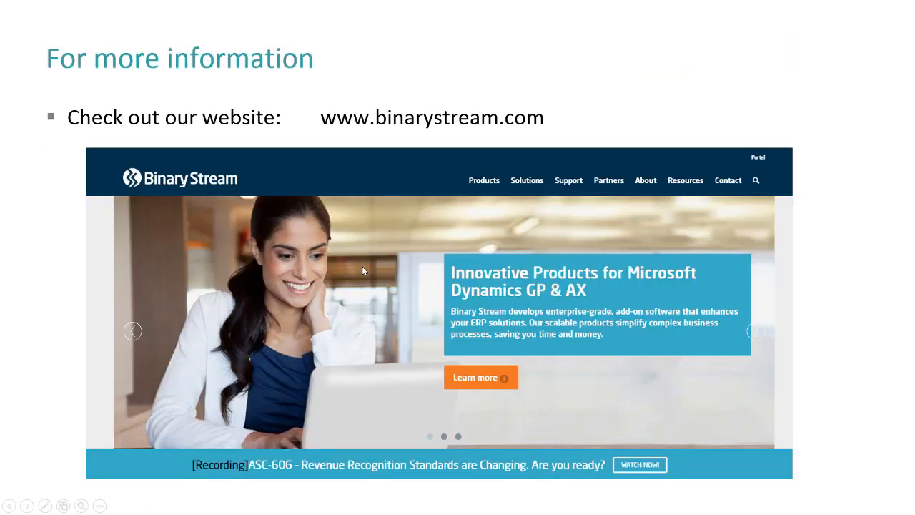
{"action": "mouse_move", "coordinate": [353, 272]}
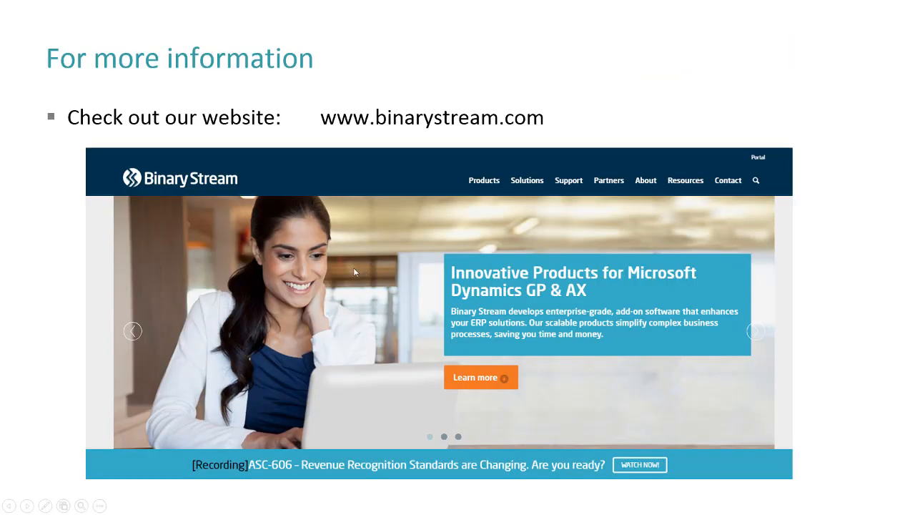
{"action": "mouse_move", "coordinate": [6, 405]}
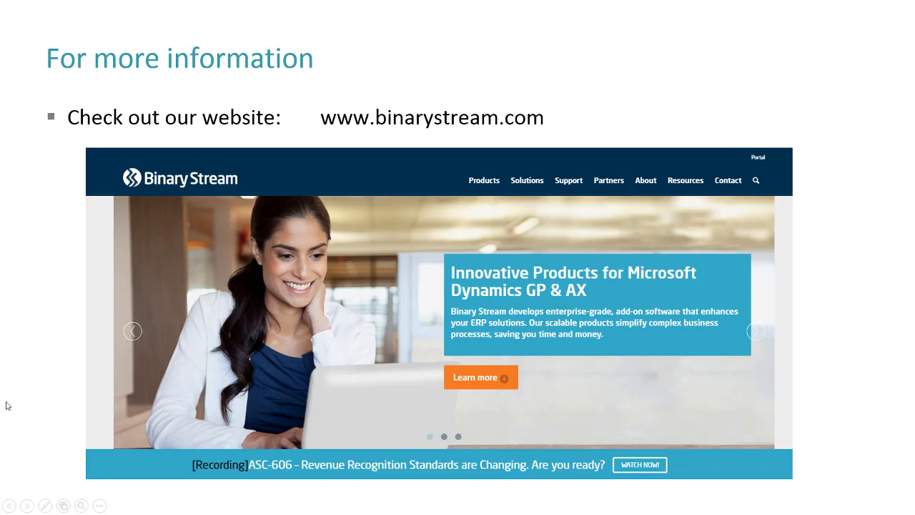